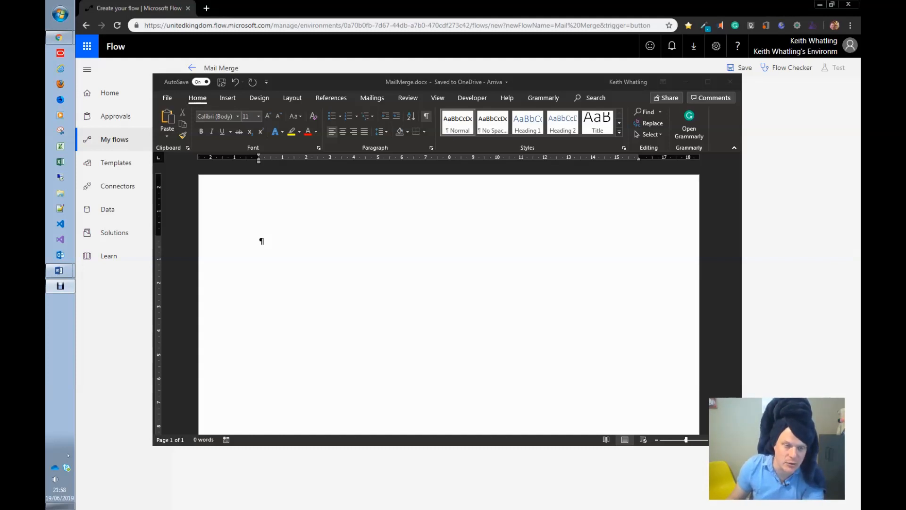
mouse_move(707, 82)
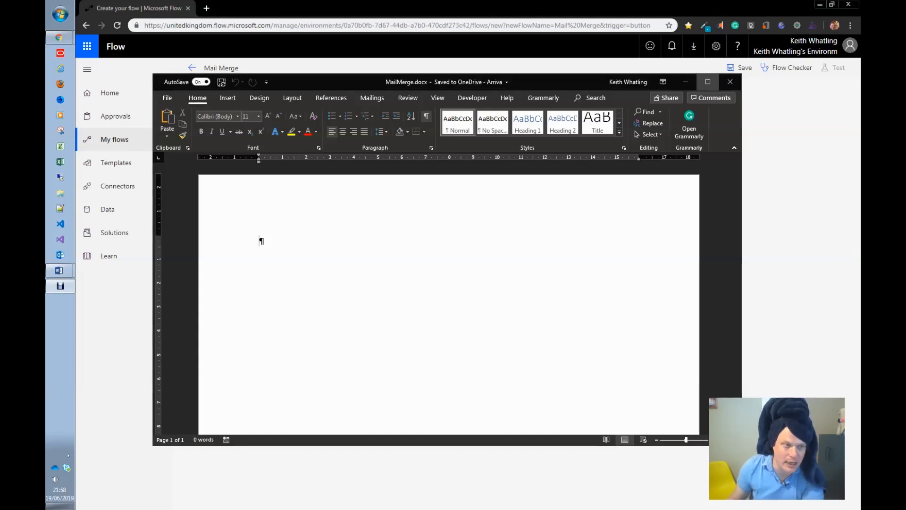
Step: Maximize the Word window and glance at the Layout column choices without changing them
click(707, 81)
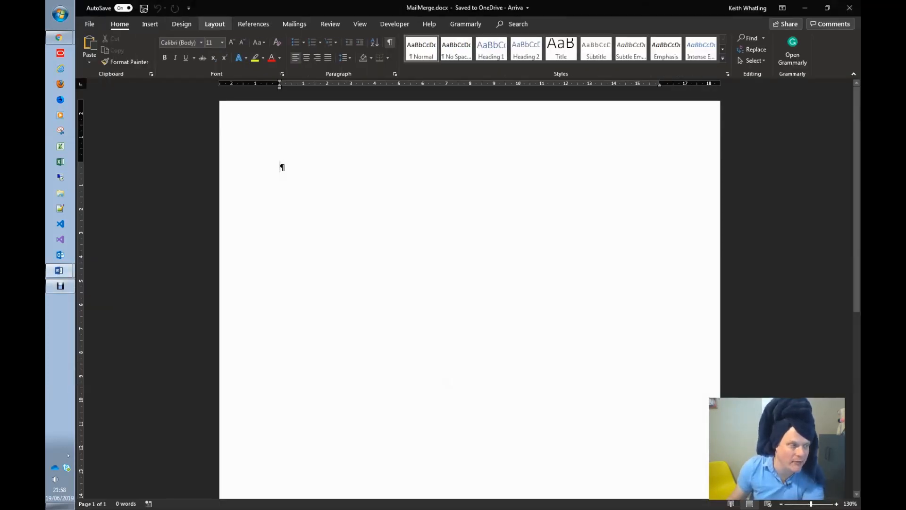
click(214, 23)
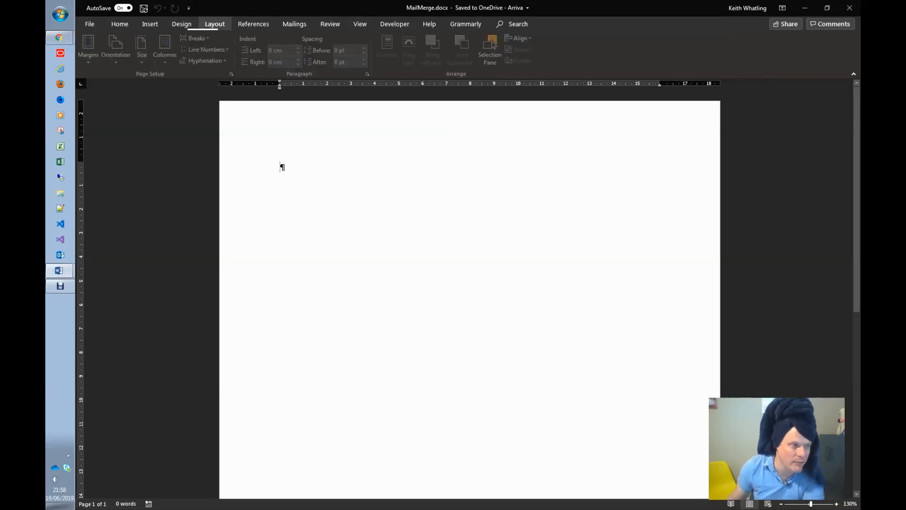
click(166, 47)
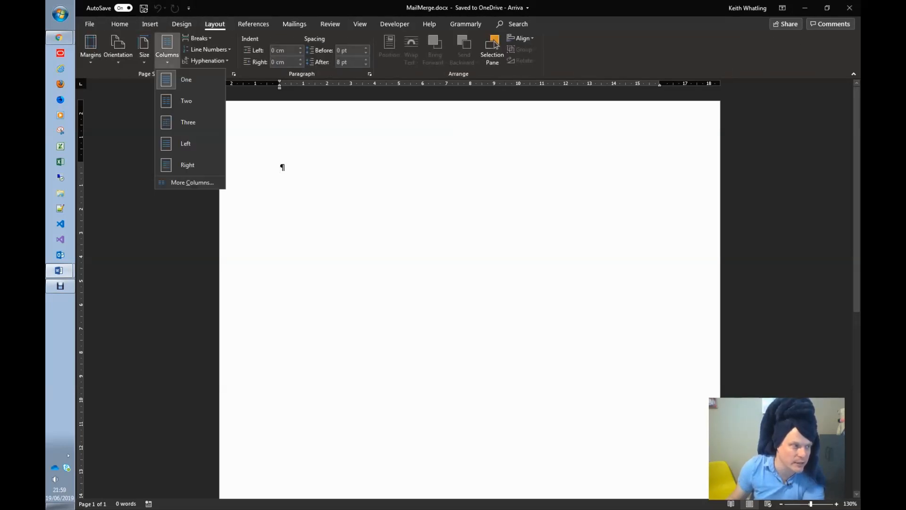
click(186, 80)
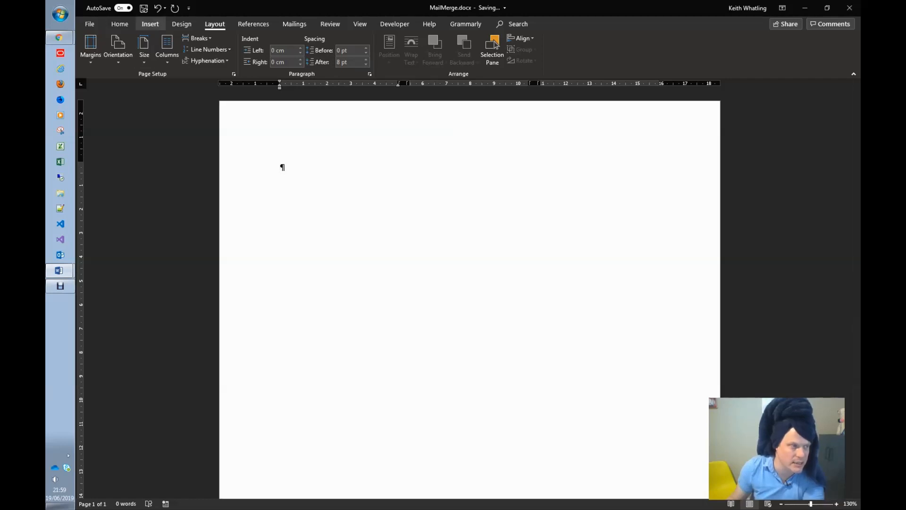
Step: Insert a 1x1 table at the top of the page and place the cursor in its cell
click(150, 24)
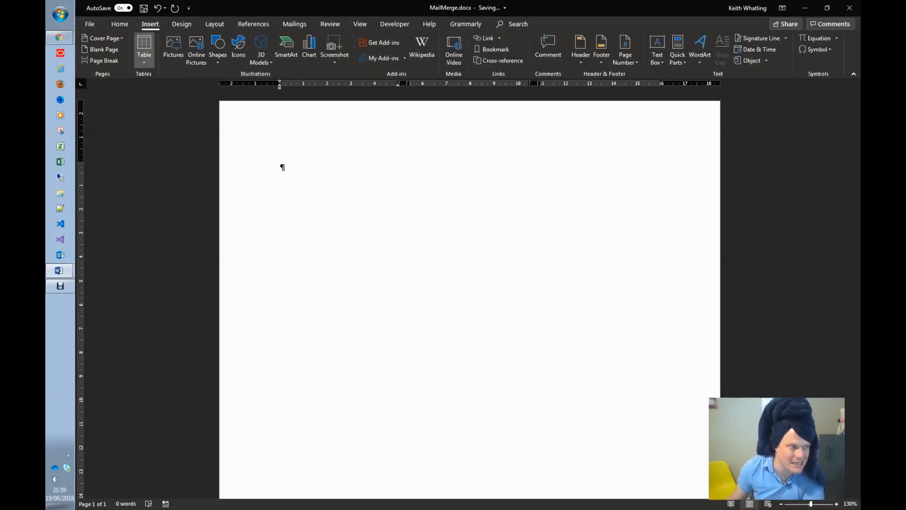
click(144, 49)
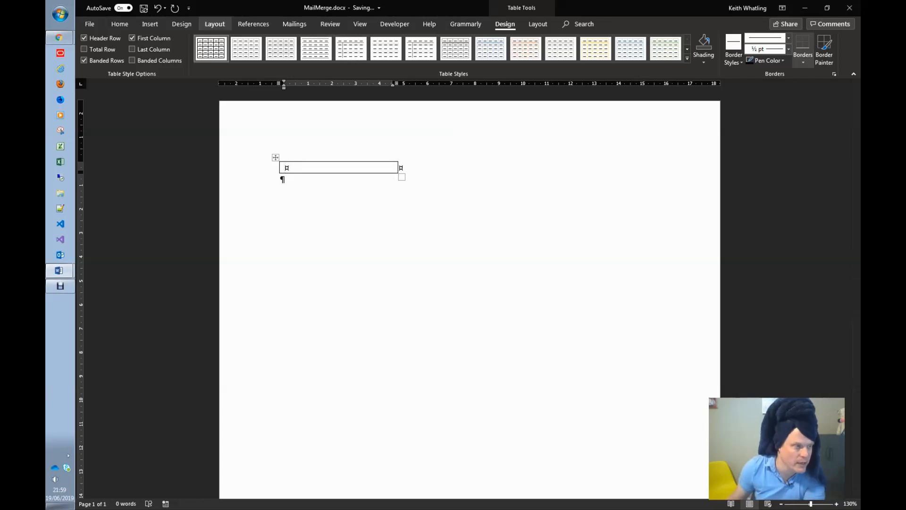
click(286, 168)
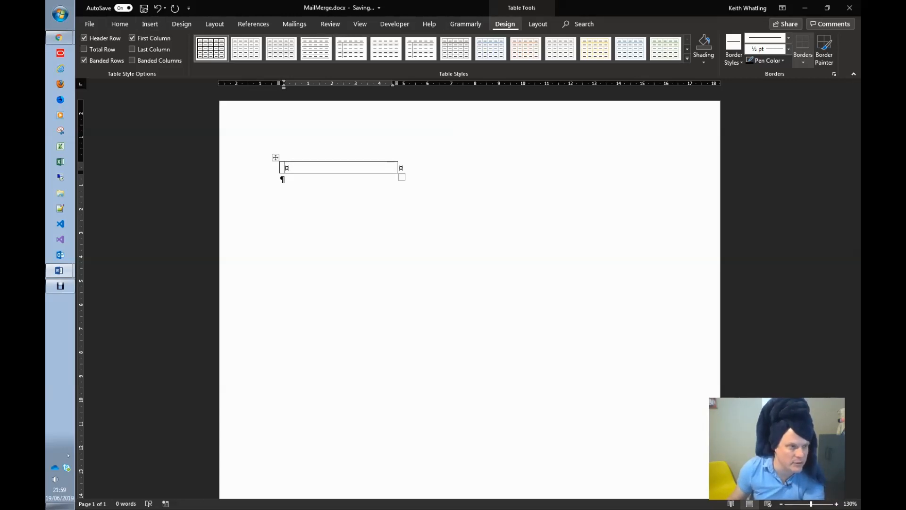
mouse_move(395, 23)
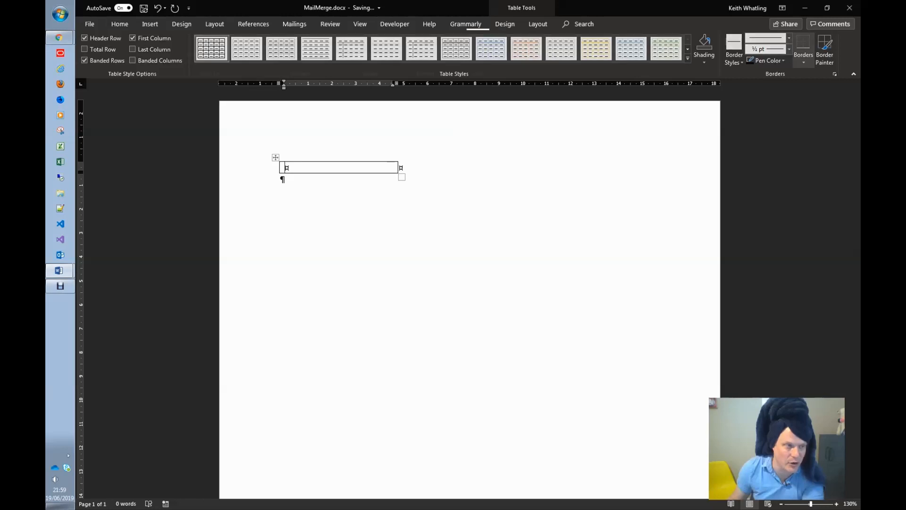
click(394, 24)
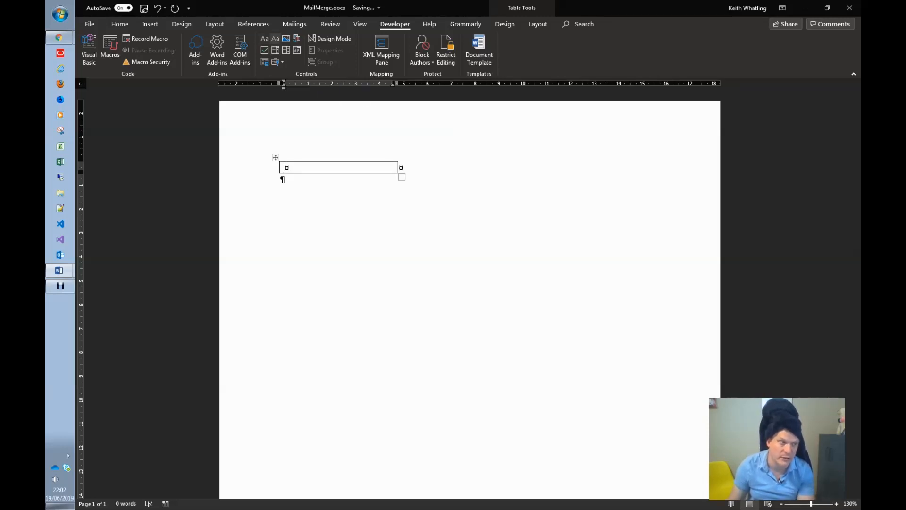
mouse_move(264, 38)
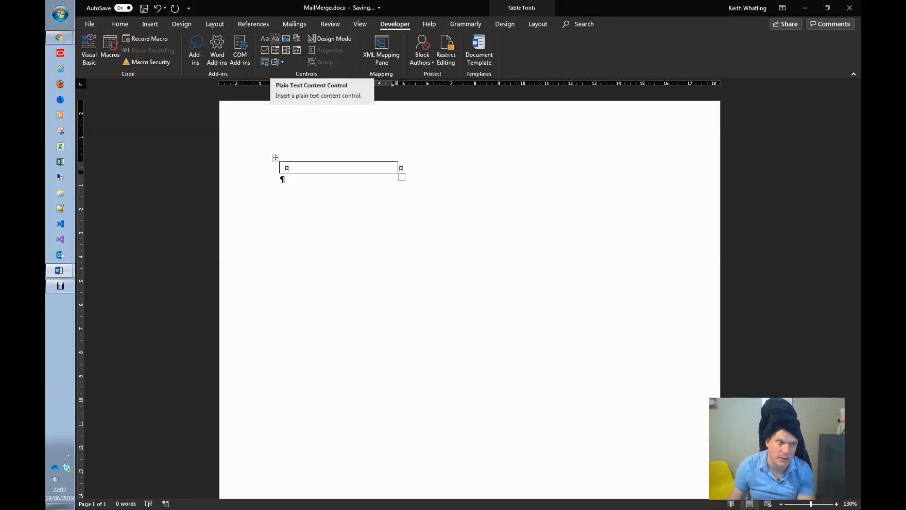
Step: Add a plain text content control in the cell titled Name
click(264, 38)
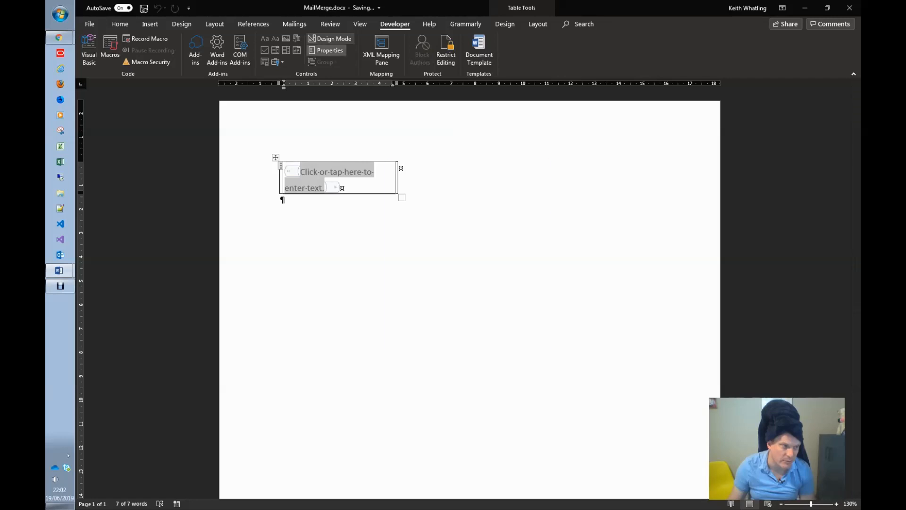
click(330, 50)
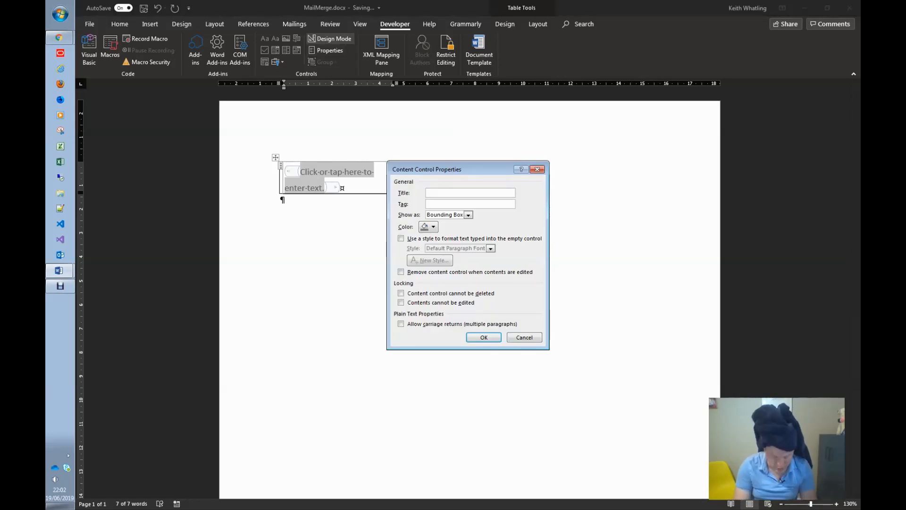
text(Name)
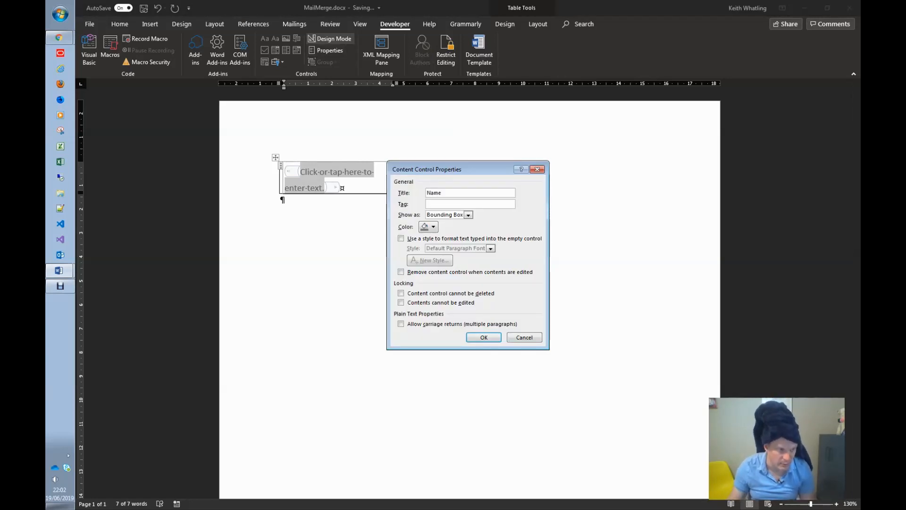
click(469, 204)
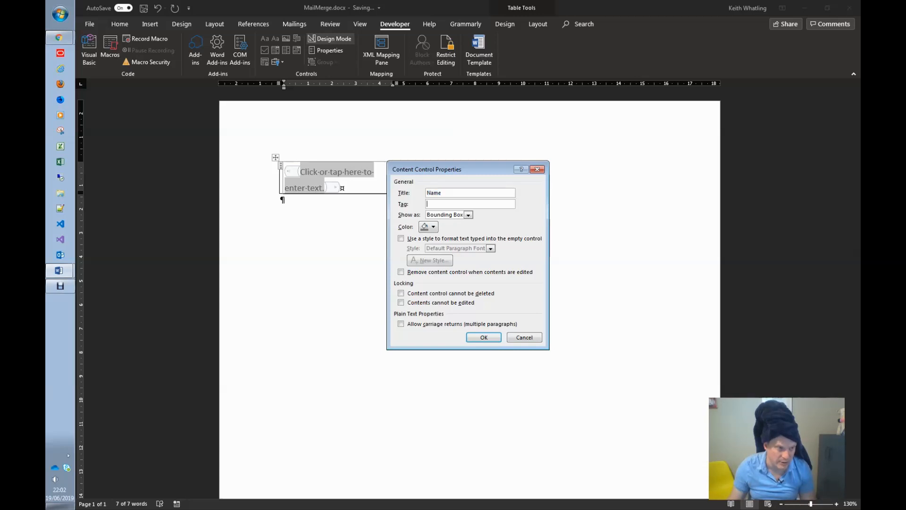
click(483, 337)
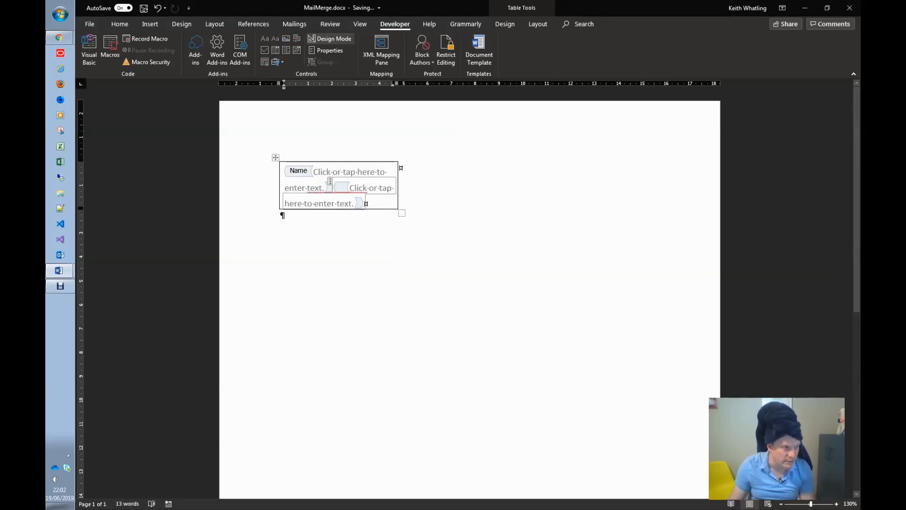
Step: Add a second plain text content control titled Street
text(Street)
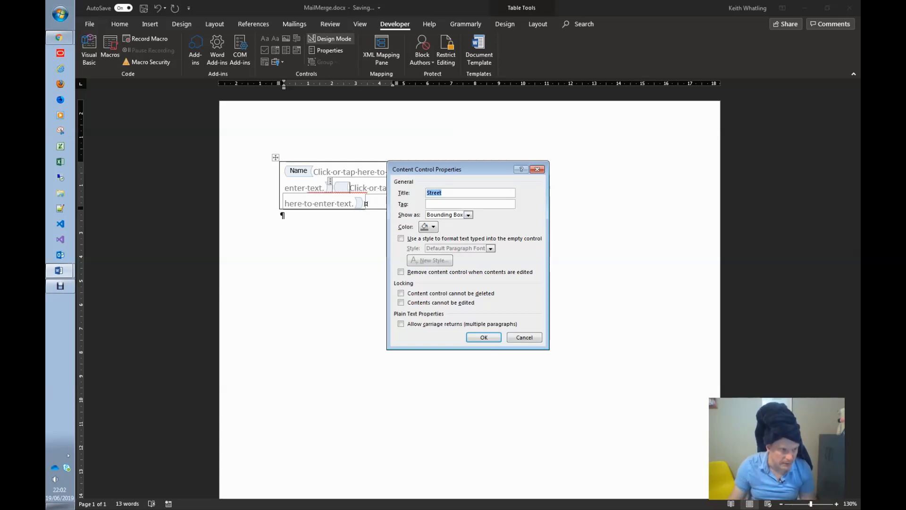
click(484, 337)
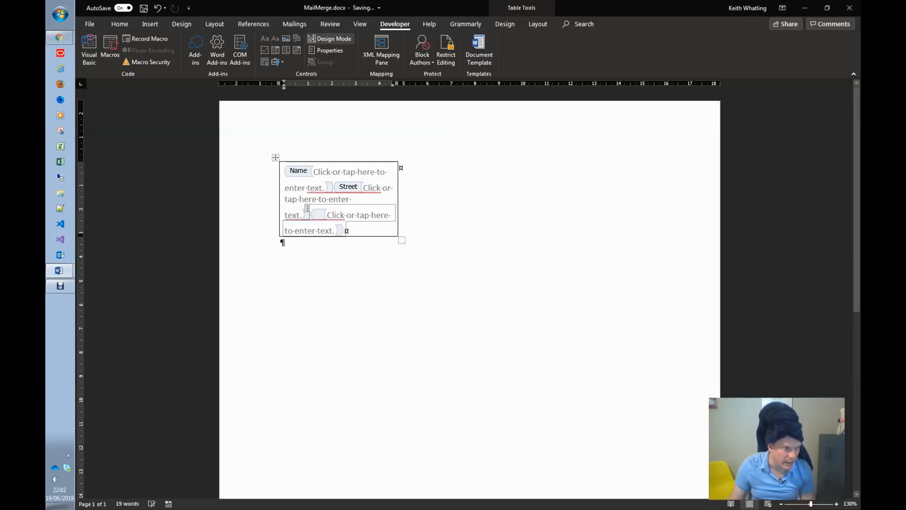
Step: Give the third content control the title Postcode and tag Post
click(359, 214)
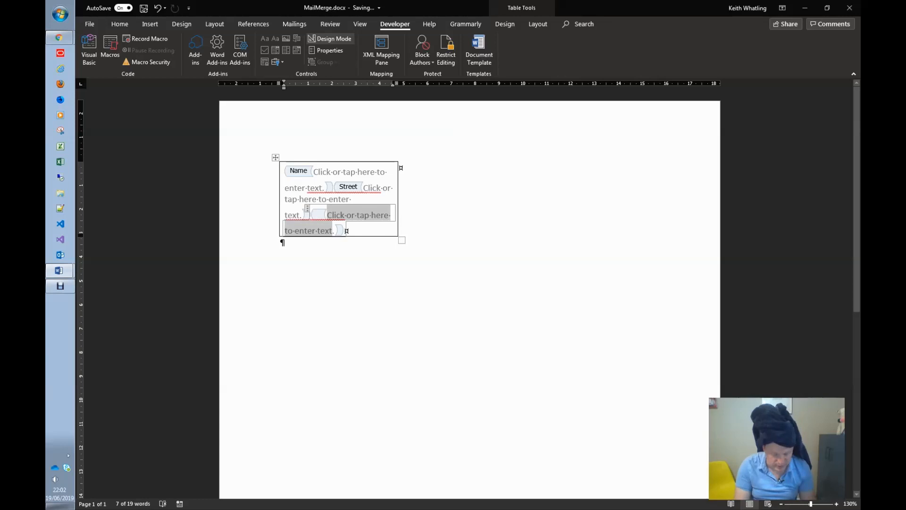
click(330, 50)
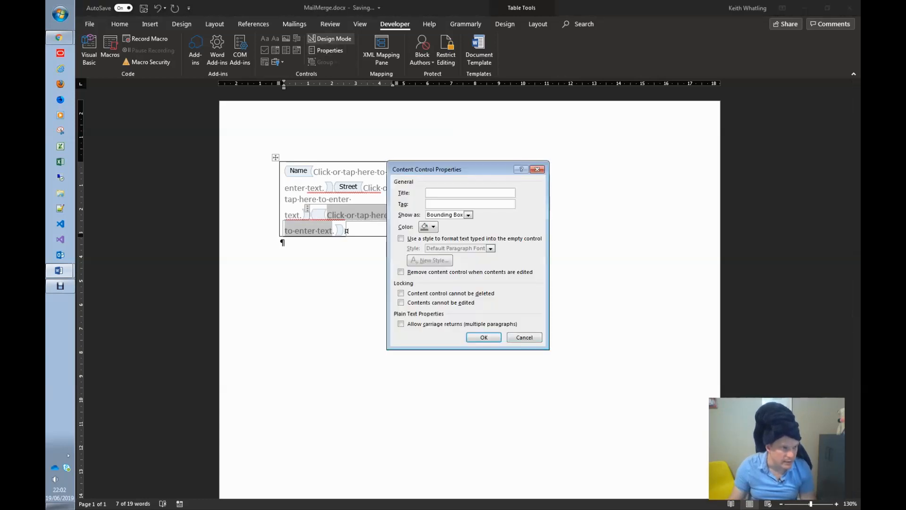
text(post)
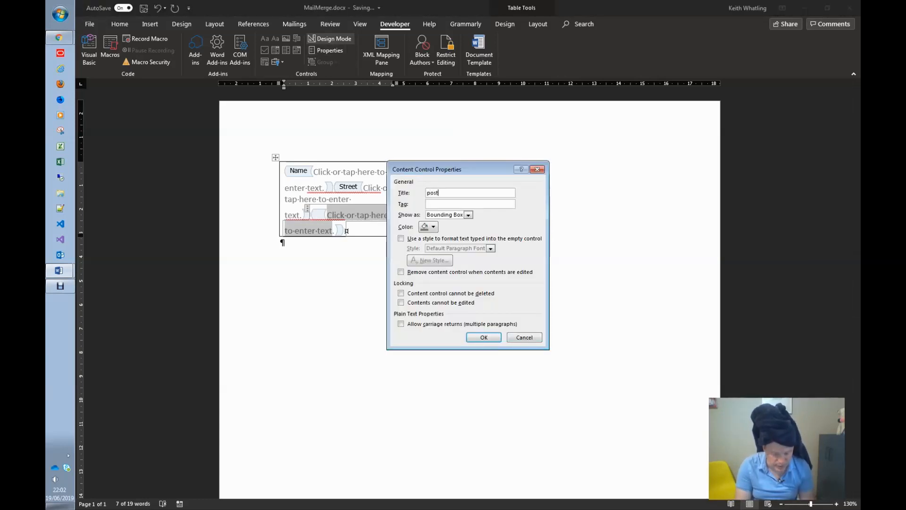
text(code)
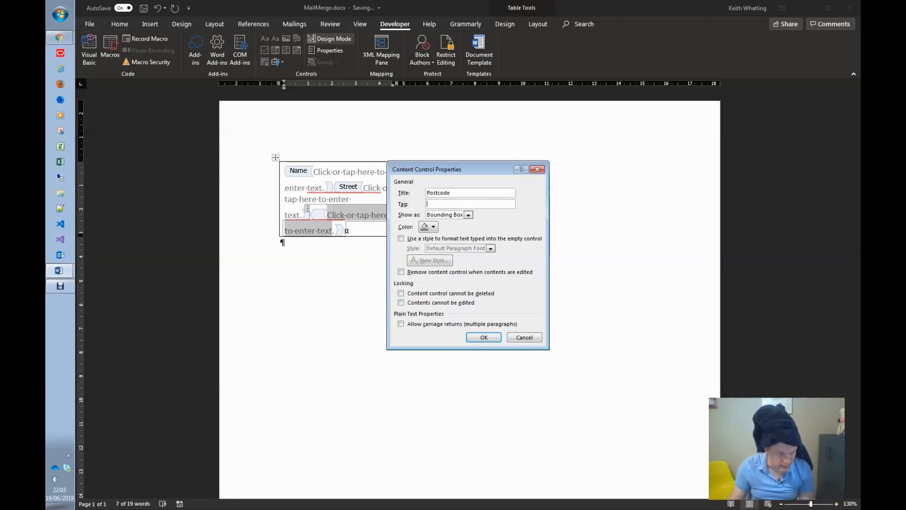
text(Post)
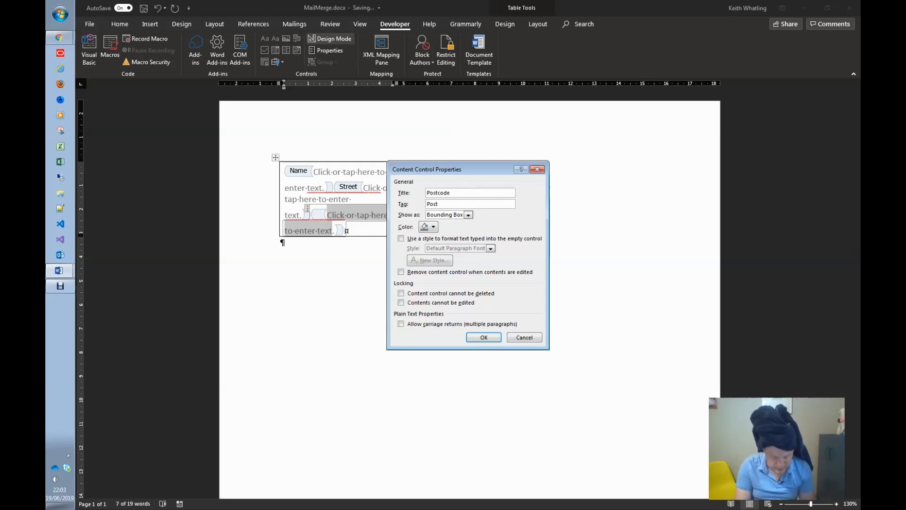
click(484, 337)
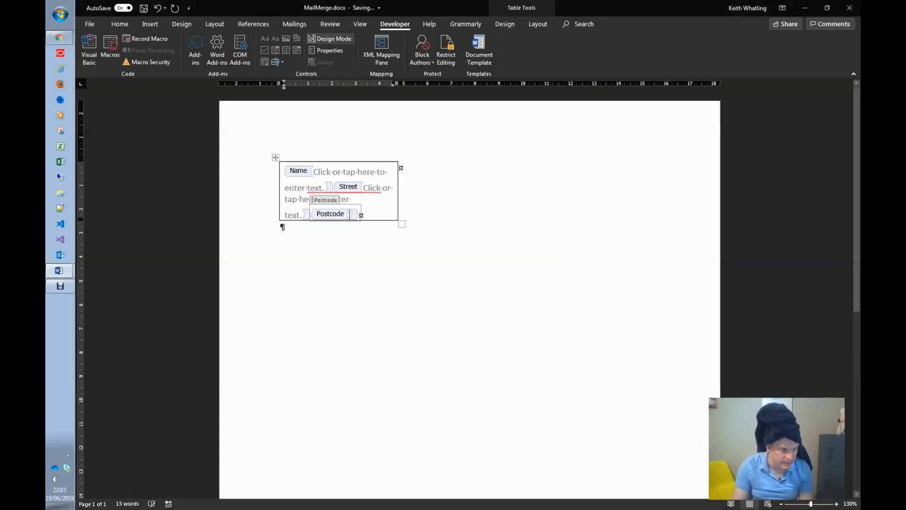
Step: Set the third field's placeholder text to PostCode
text(PostCode)
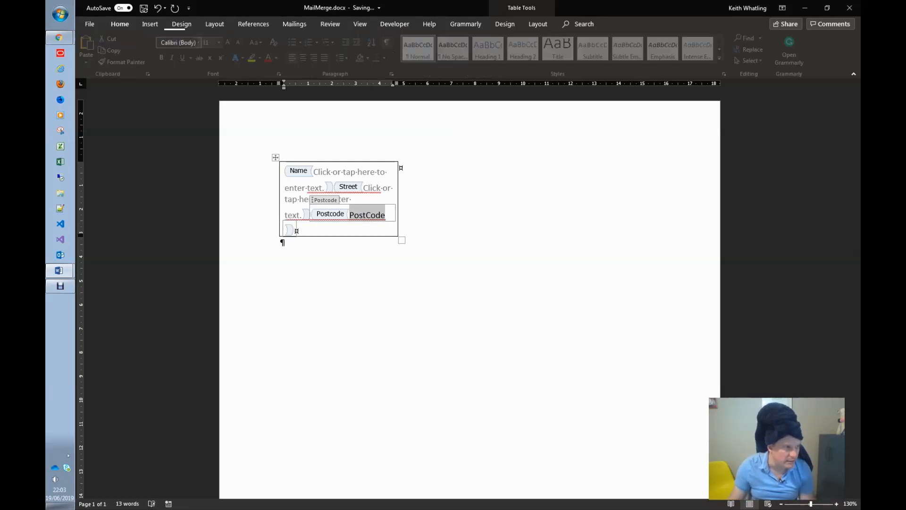
click(119, 24)
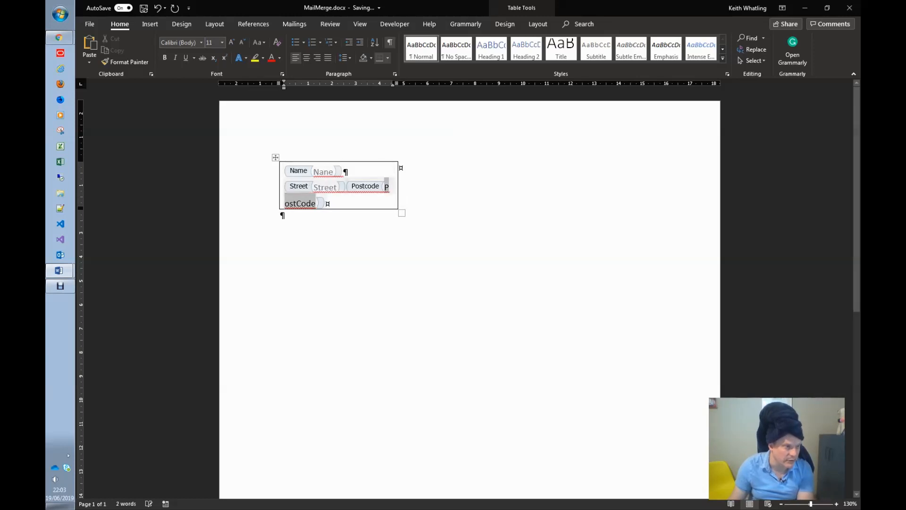
Step: Move the Postcode field onto its own line below Name and Street
click(364, 186)
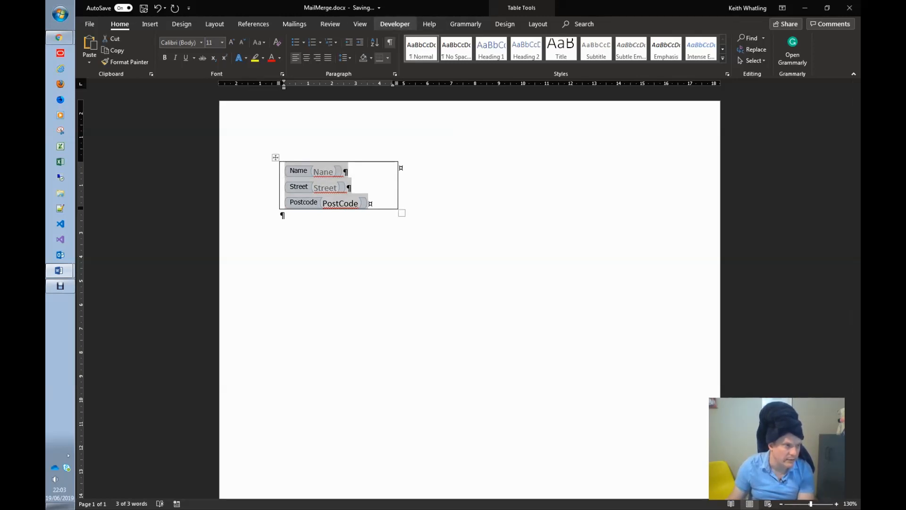
click(394, 24)
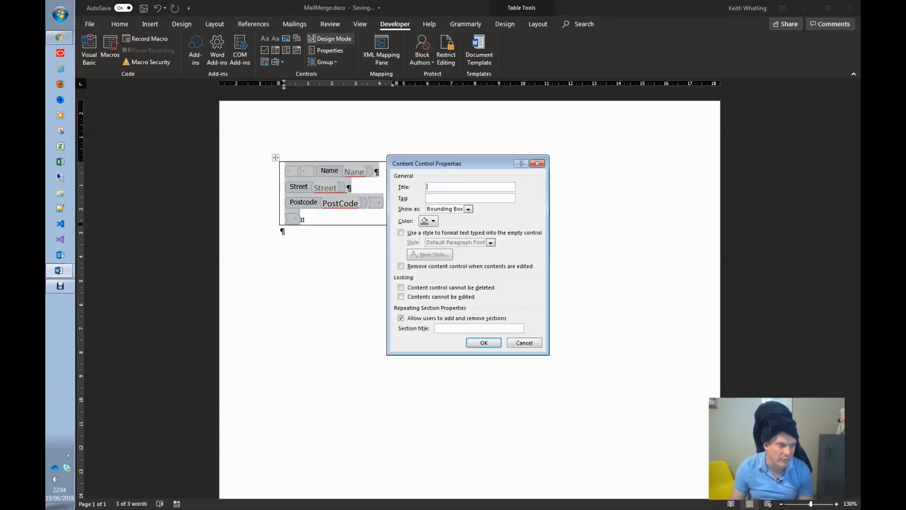
Step: Set the repeating section's Title and Tag to Table
text(Table)
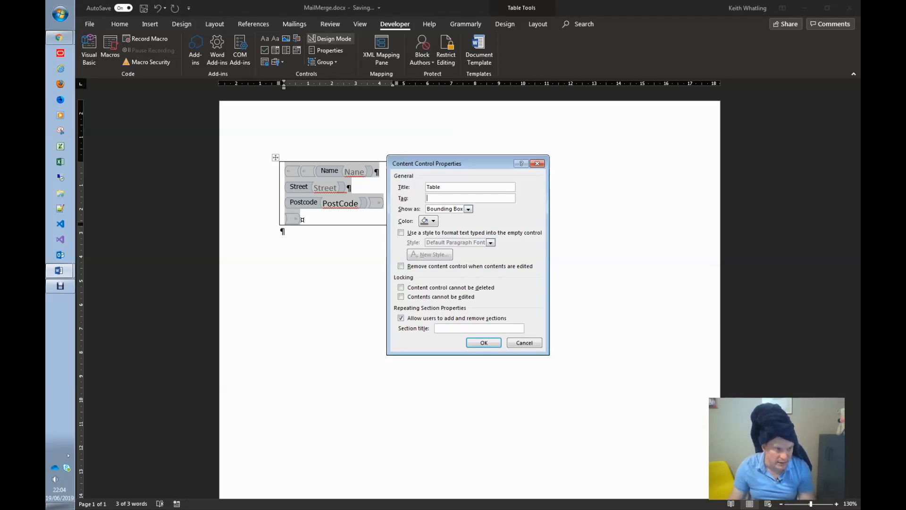
text(Table)
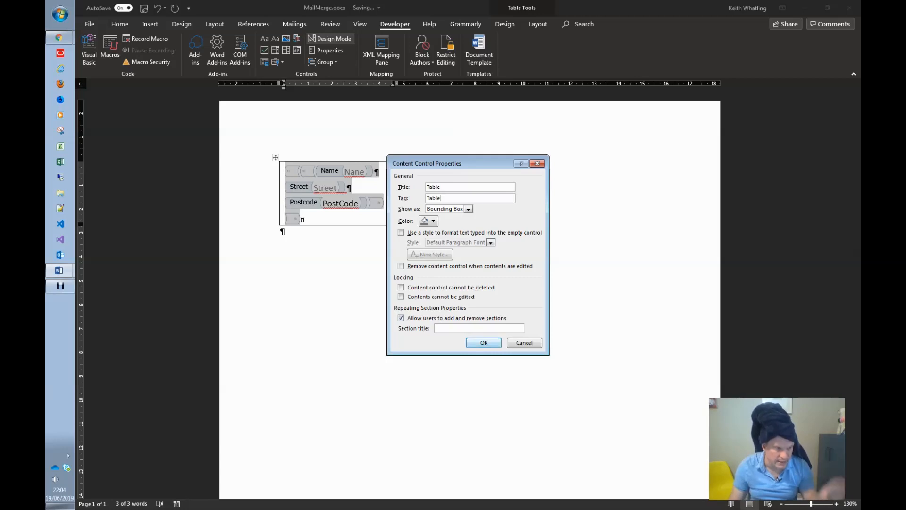
click(484, 341)
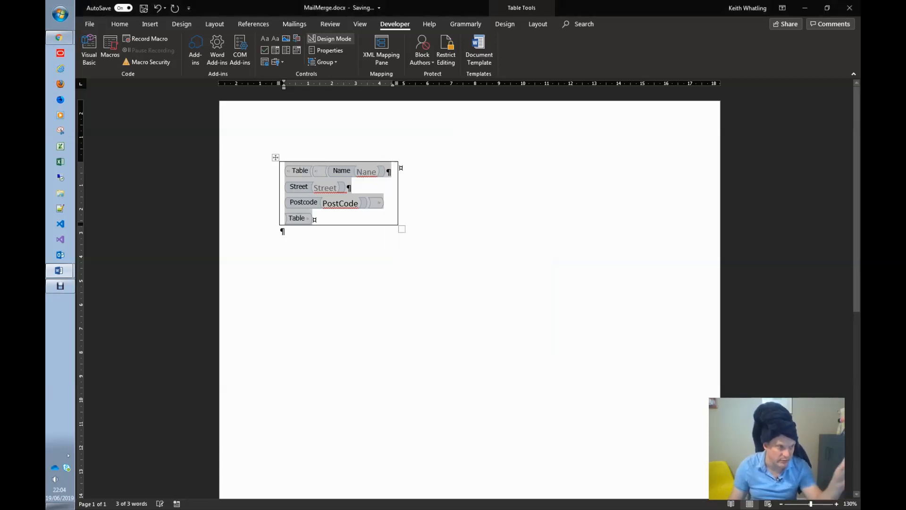
Step: Reopen the repeating section properties to verify the Table title and tag
click(330, 50)
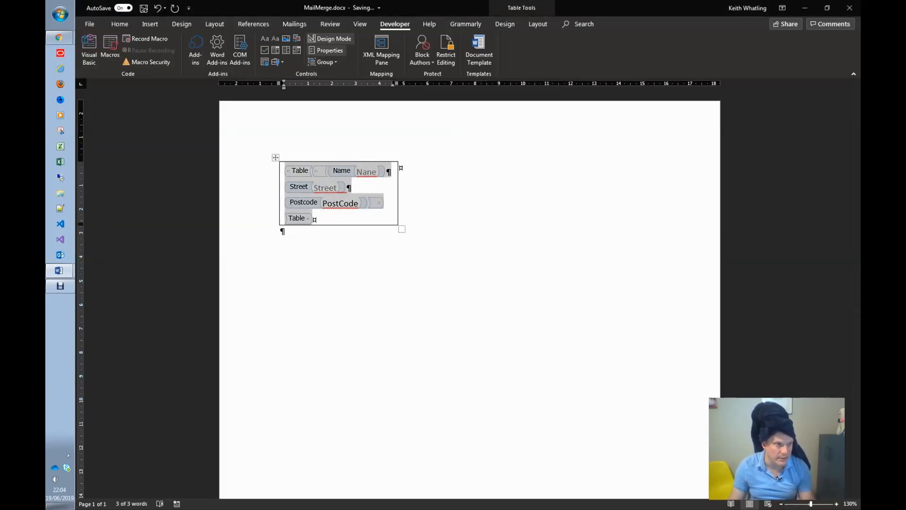
click(330, 50)
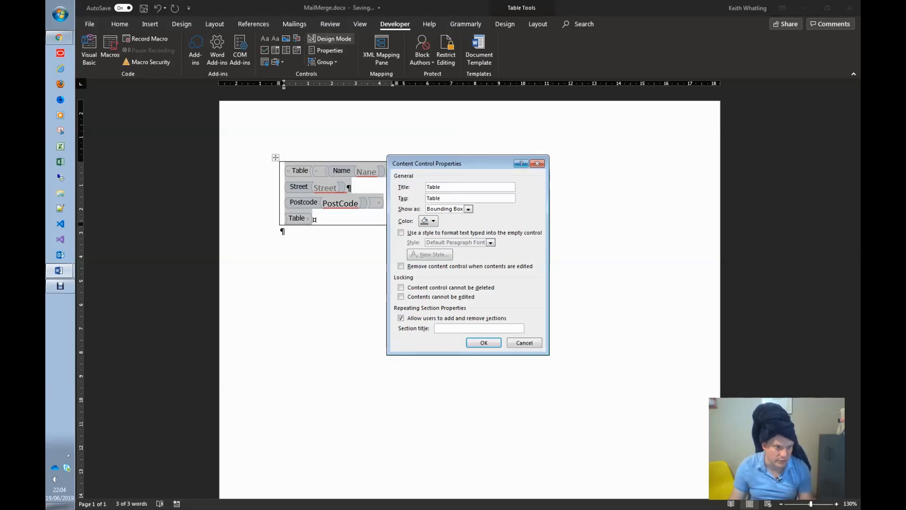
click(483, 342)
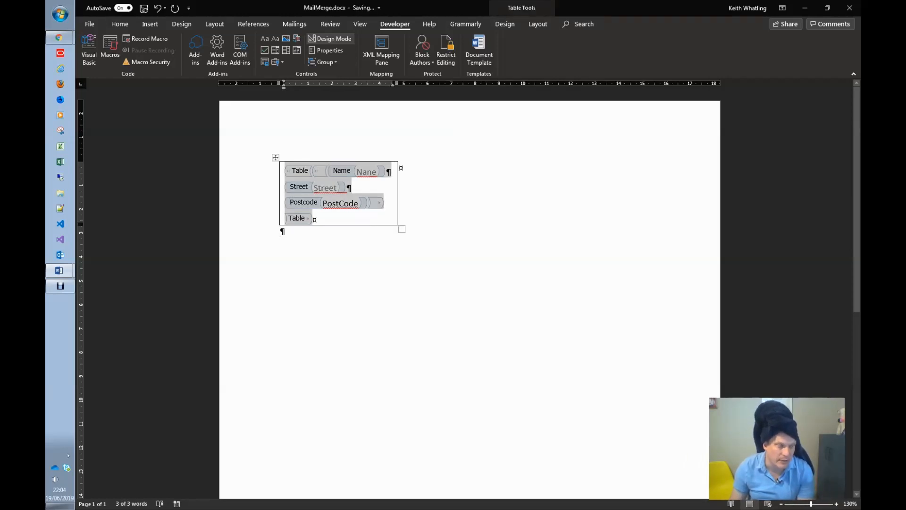
Step: Remove all borders from the table via Borders and Shading setting None
right_click(341, 202)
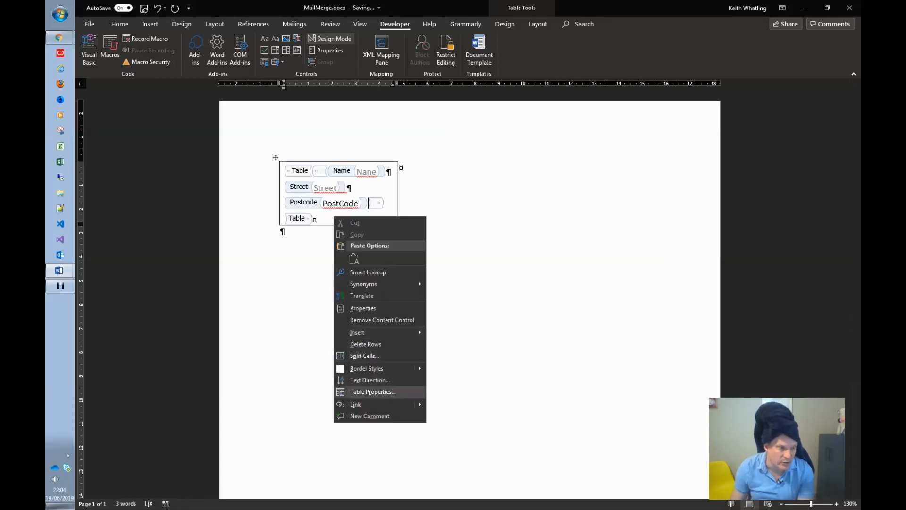
click(373, 390)
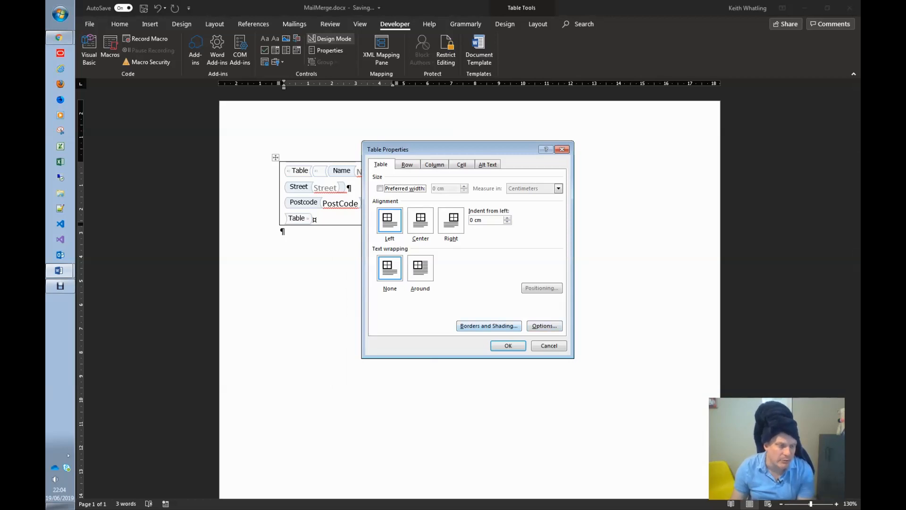
click(488, 326)
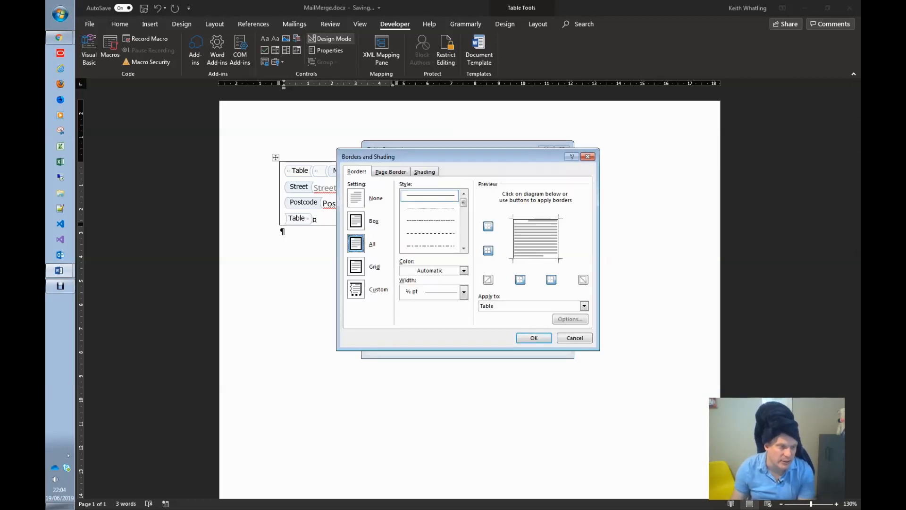
click(430, 206)
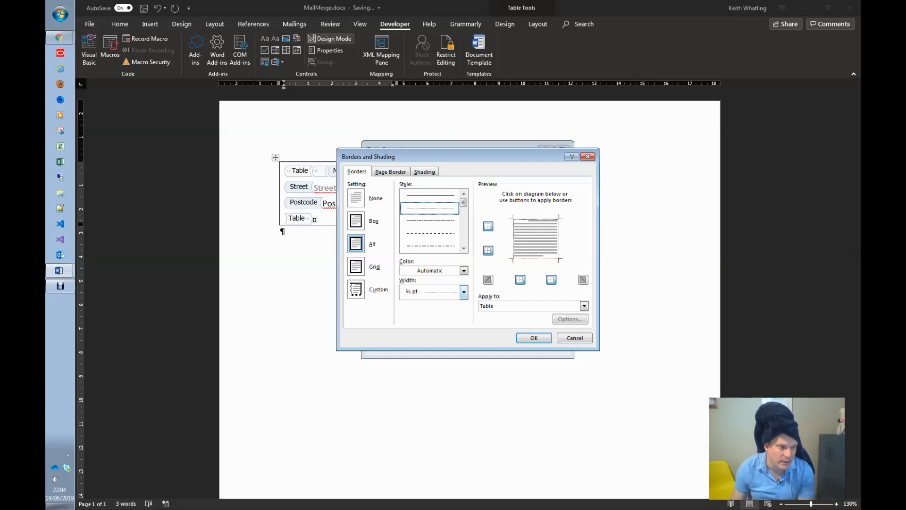
click(464, 270)
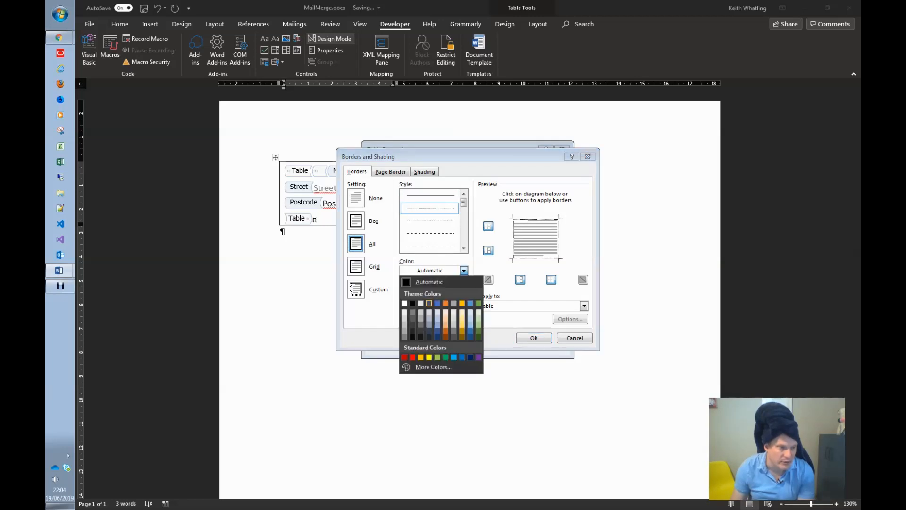
click(428, 281)
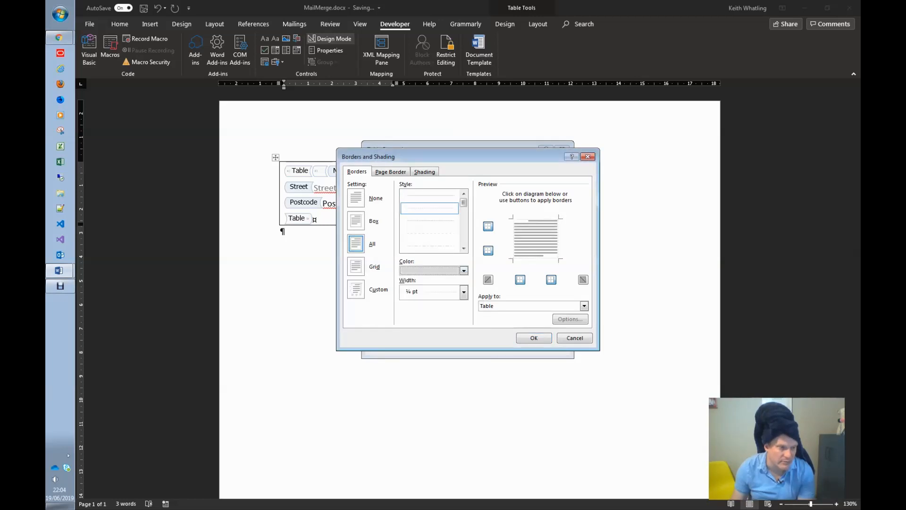
click(574, 338)
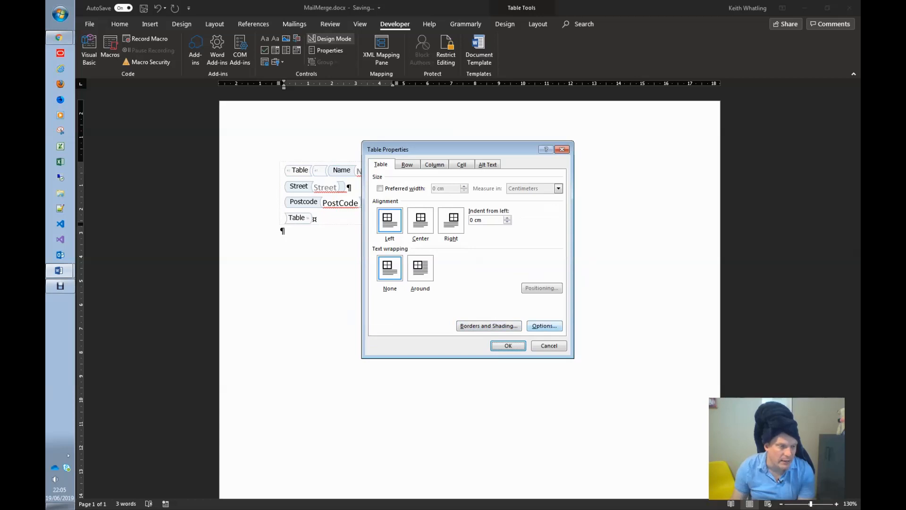
Step: Allow 0.2 cm spacing between cells and disable automatic resize to fit contents
click(543, 326)
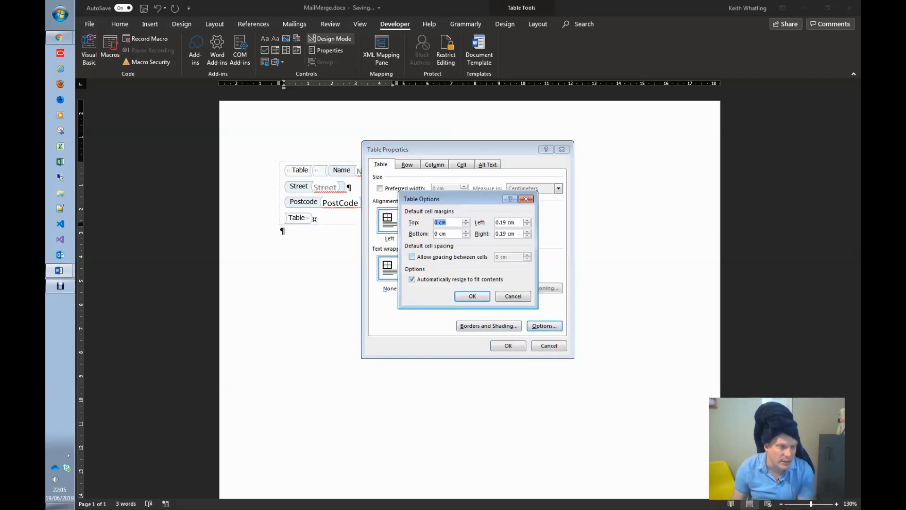
click(412, 256)
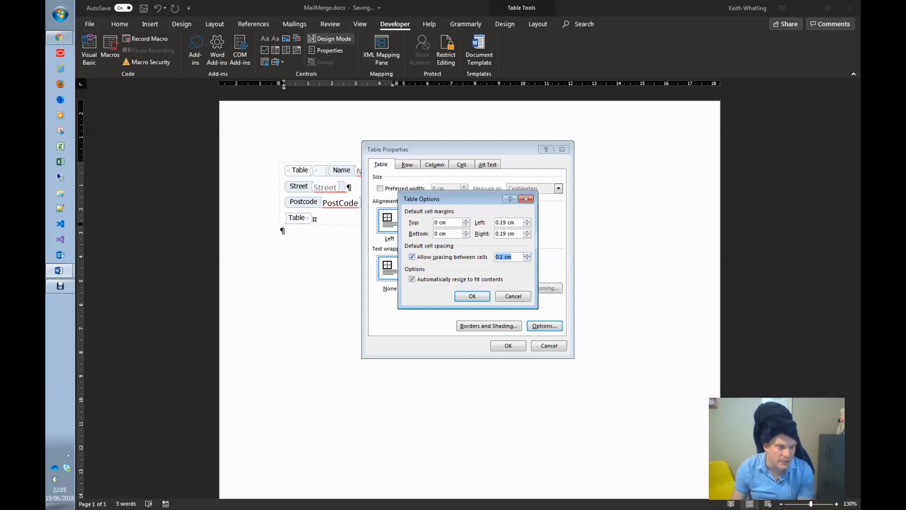
click(526, 254)
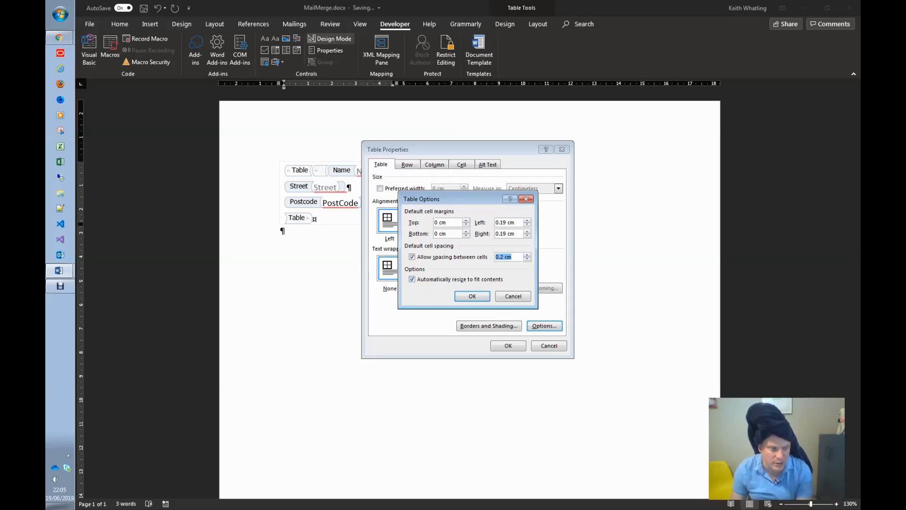
click(412, 279)
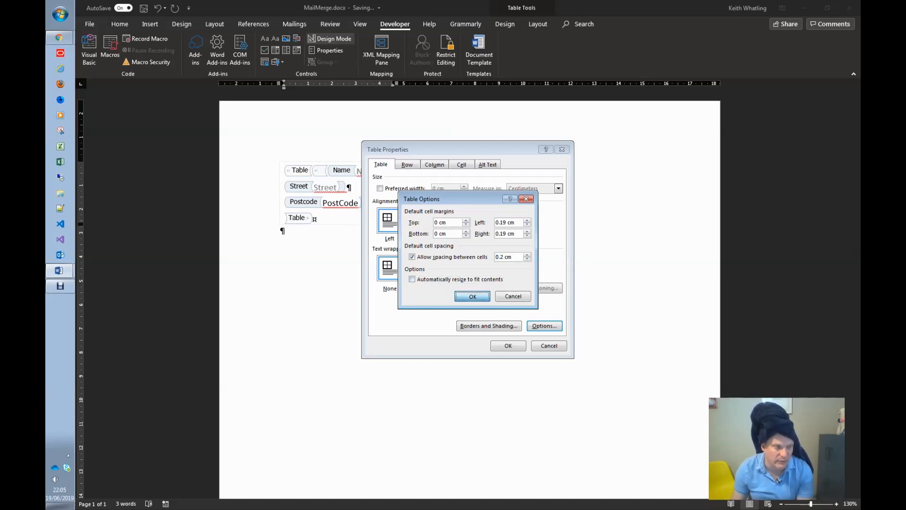
click(472, 296)
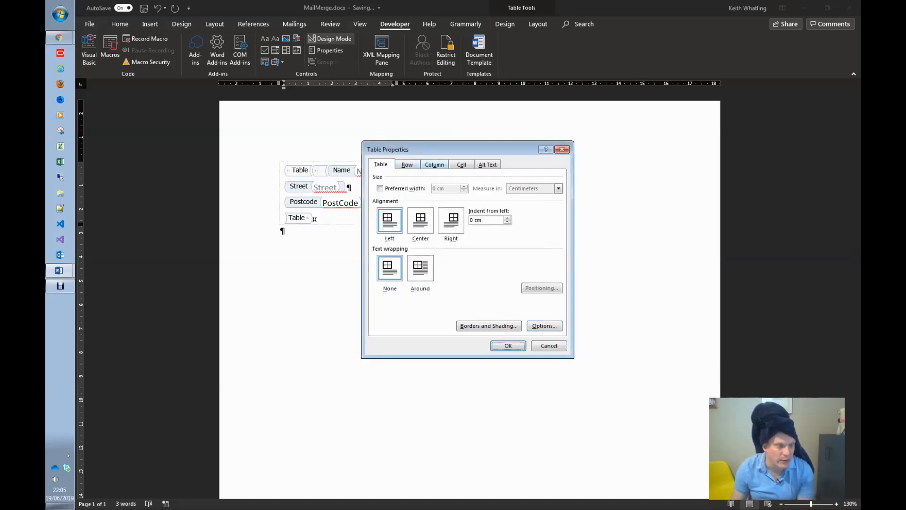
Step: Fix the row height at exactly 2.2 cm and stop rows breaking across pages
click(407, 164)
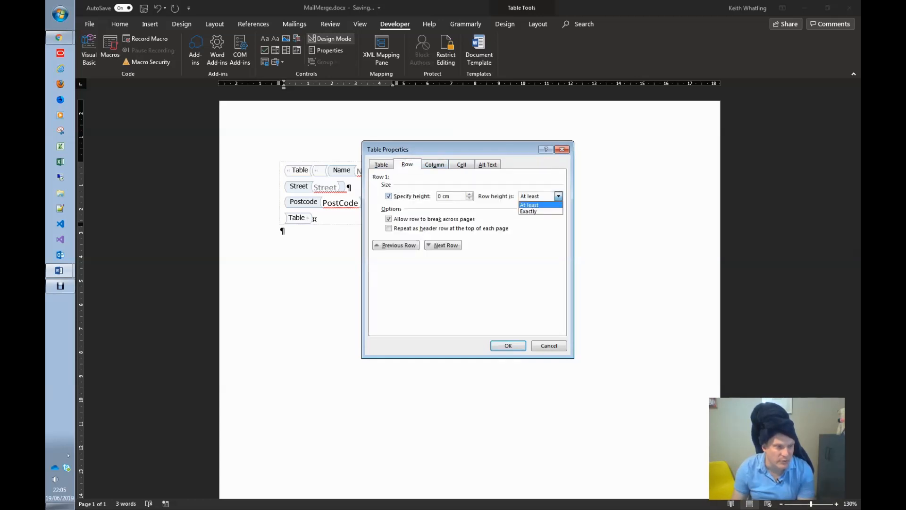
click(527, 210)
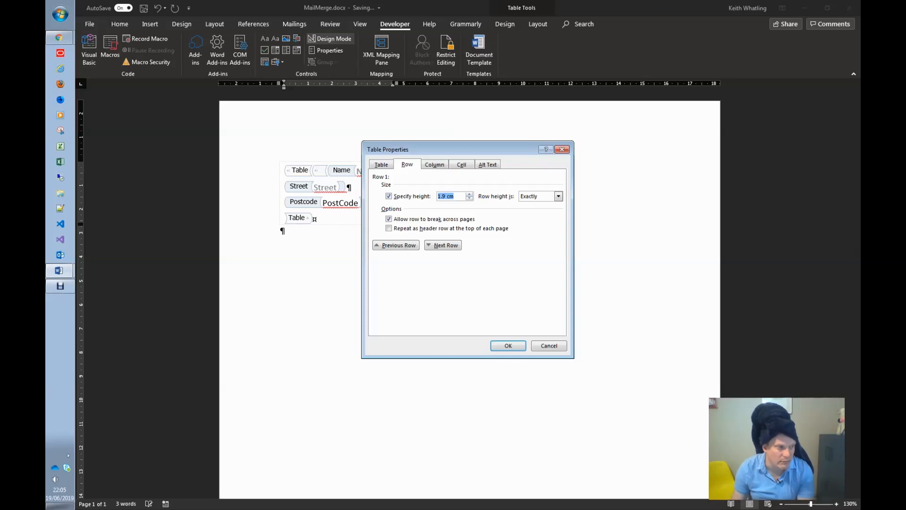
click(469, 193)
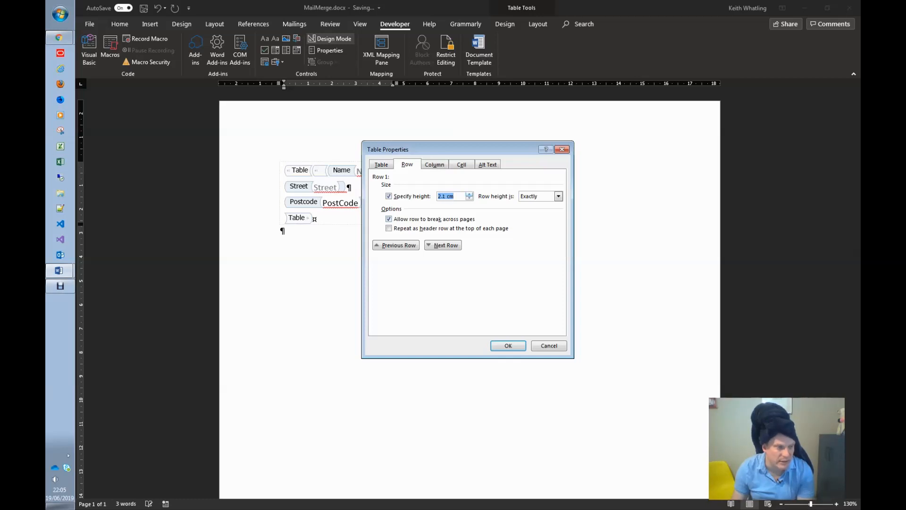
click(469, 193)
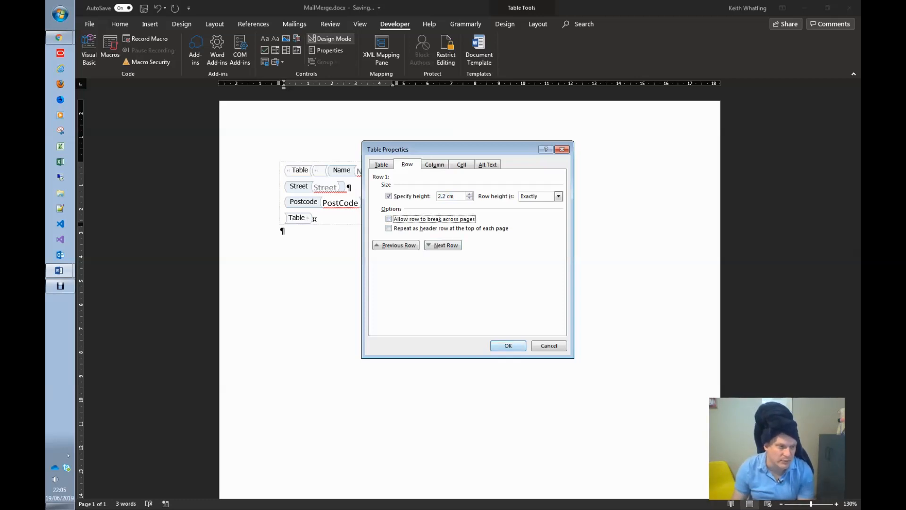
click(507, 345)
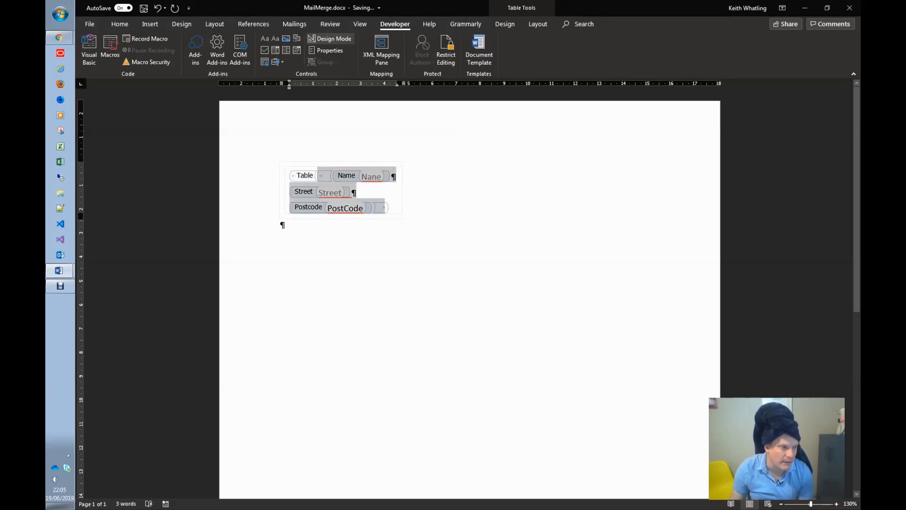
click(119, 23)
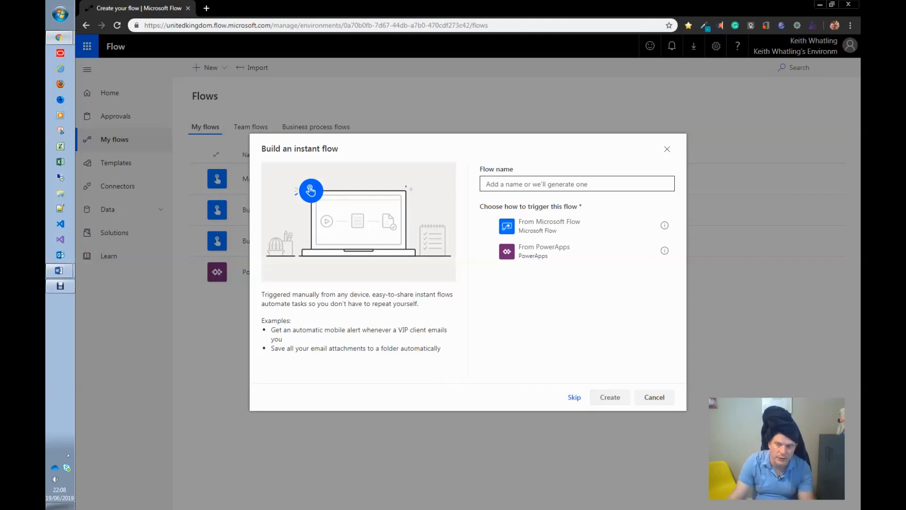
Step: Name the new instant flow Mail Merge with a manual trigger and create it
click(576, 184)
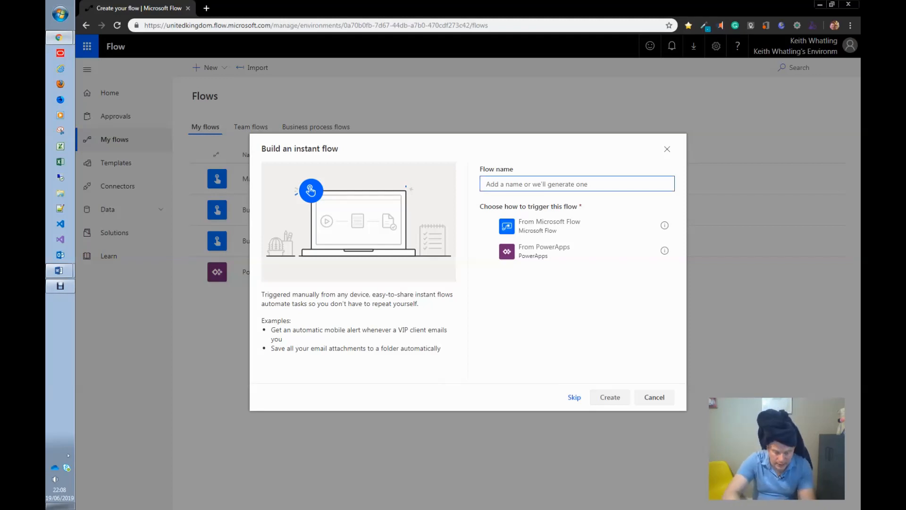
text(Mail Merge)
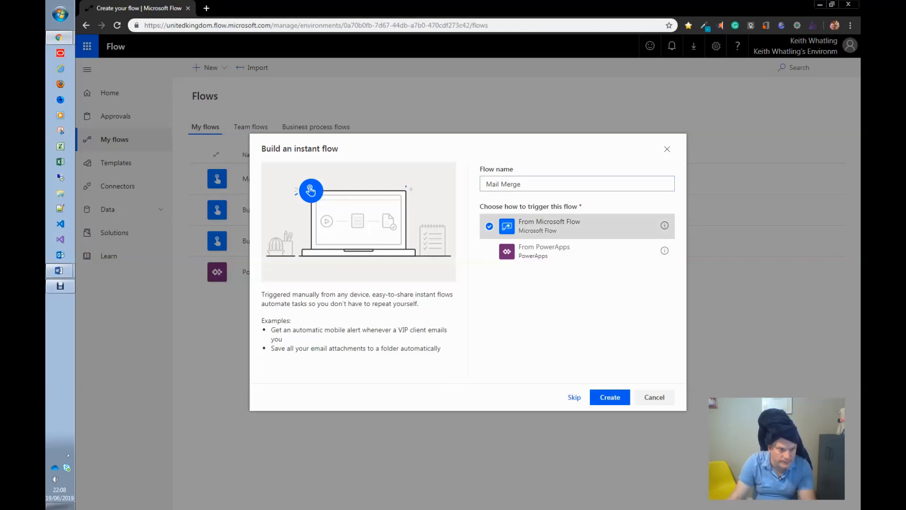
click(609, 397)
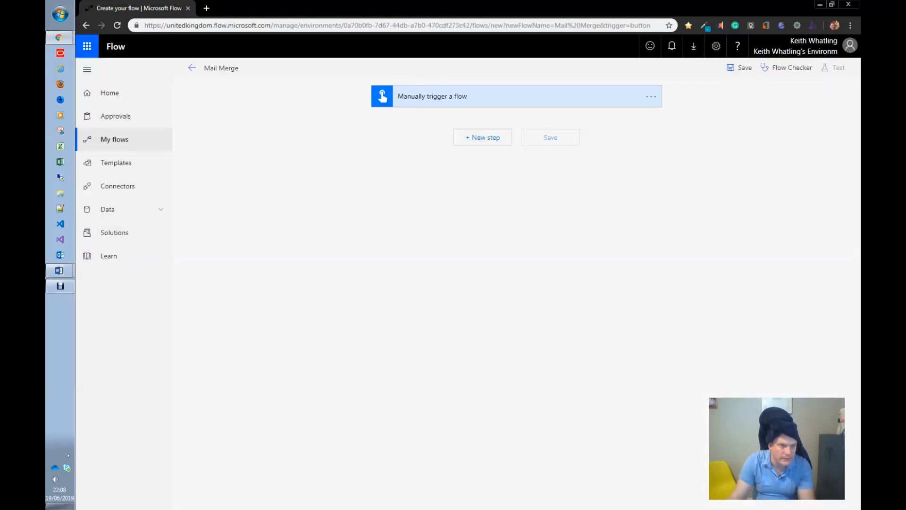
Step: Add a Populate a Microsoft Word template step using /General/MailMerge.docx from the Documents library
click(483, 137)
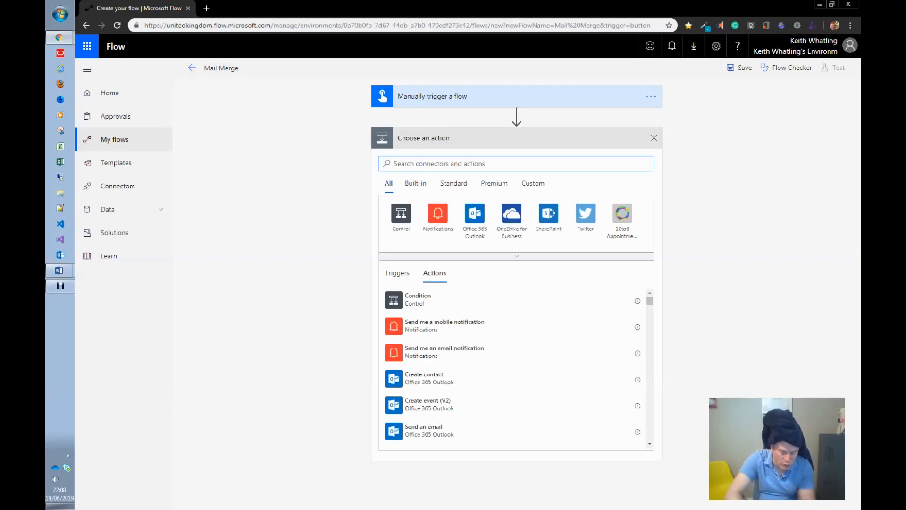
text(word)
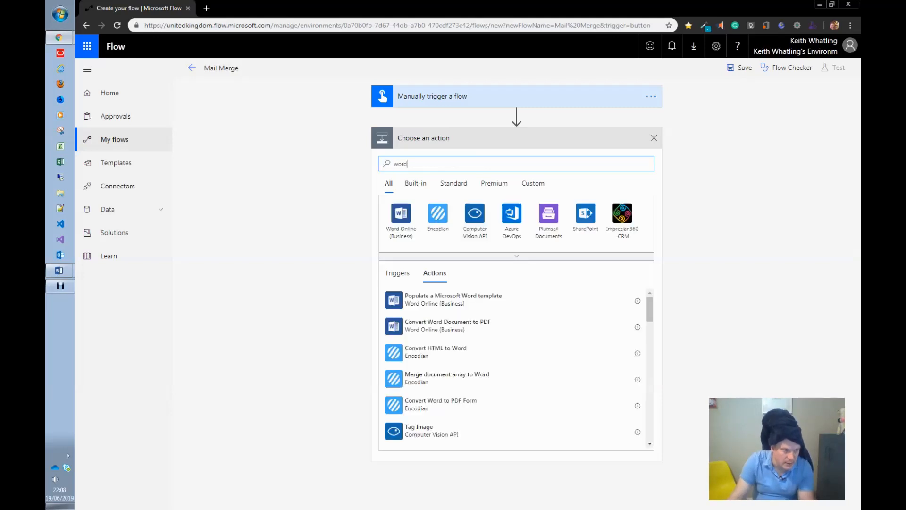
mouse_move(453, 299)
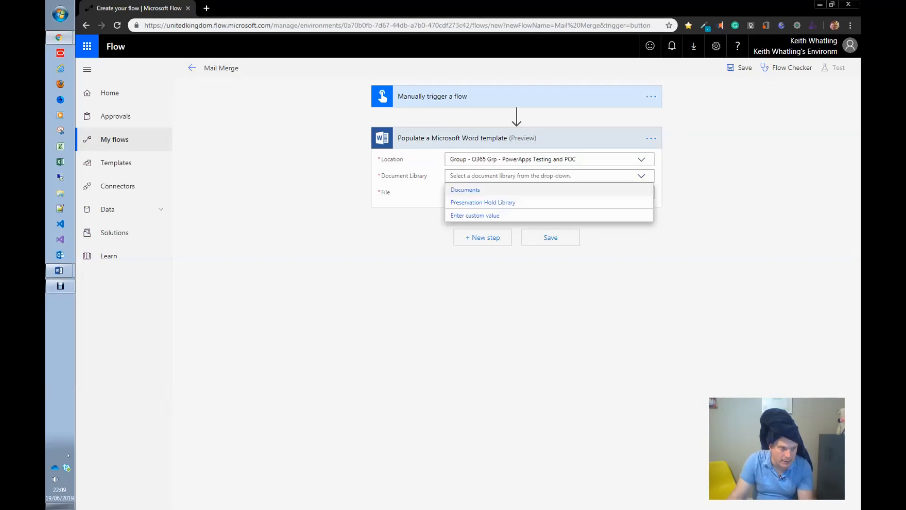
click(466, 190)
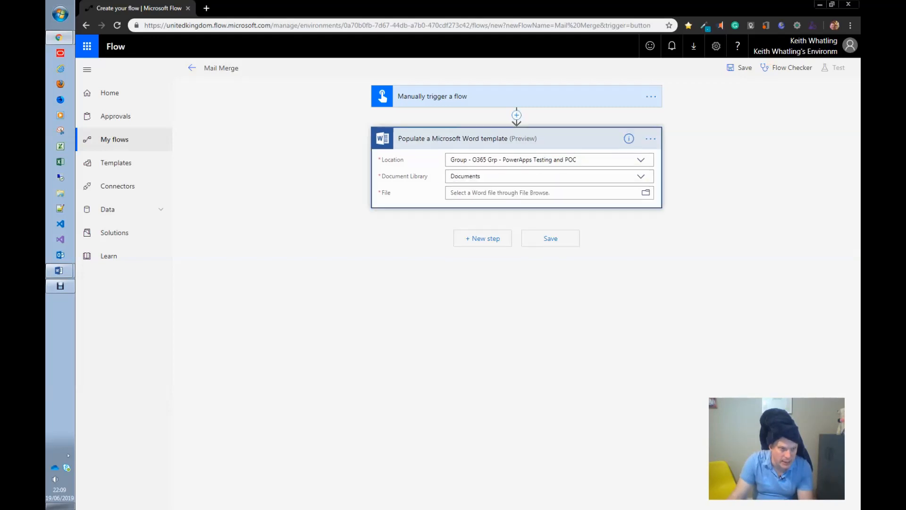
click(646, 192)
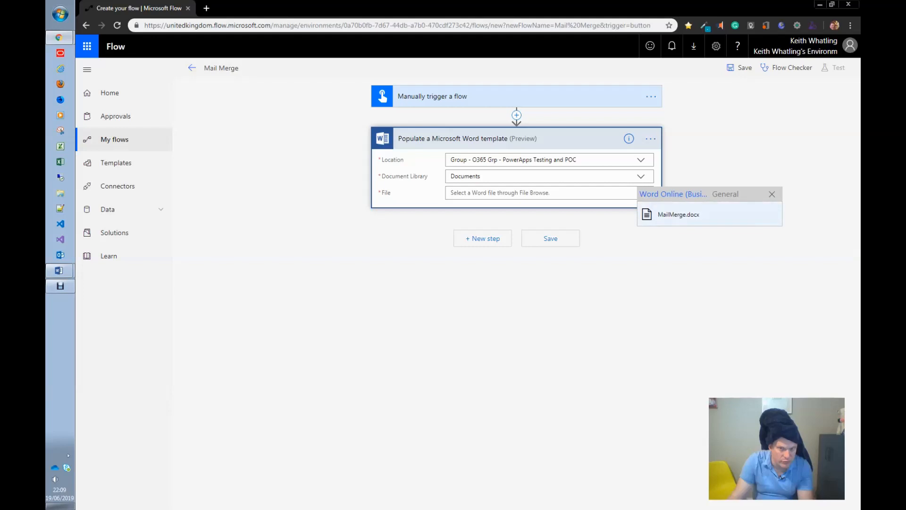
click(679, 214)
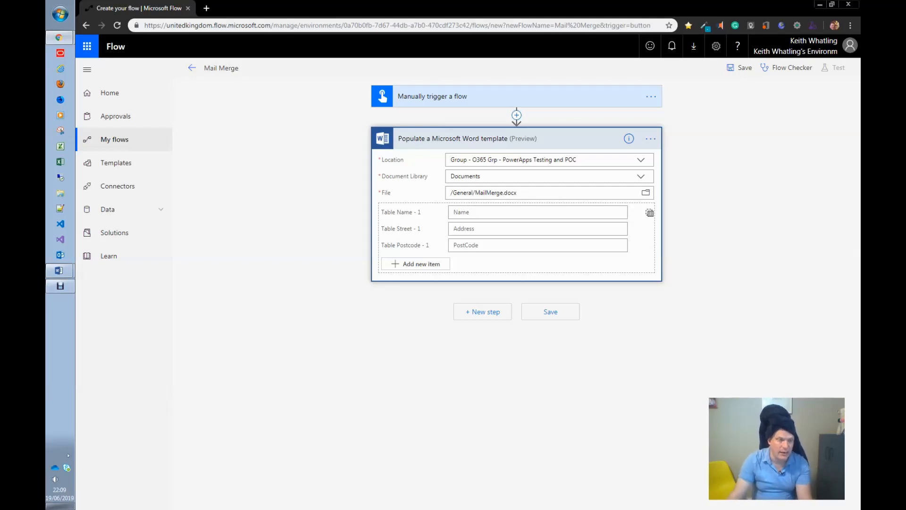
Step: Insert a Common Data Service List records action before the Word step, in Keith Whatling's Environment
click(482, 311)
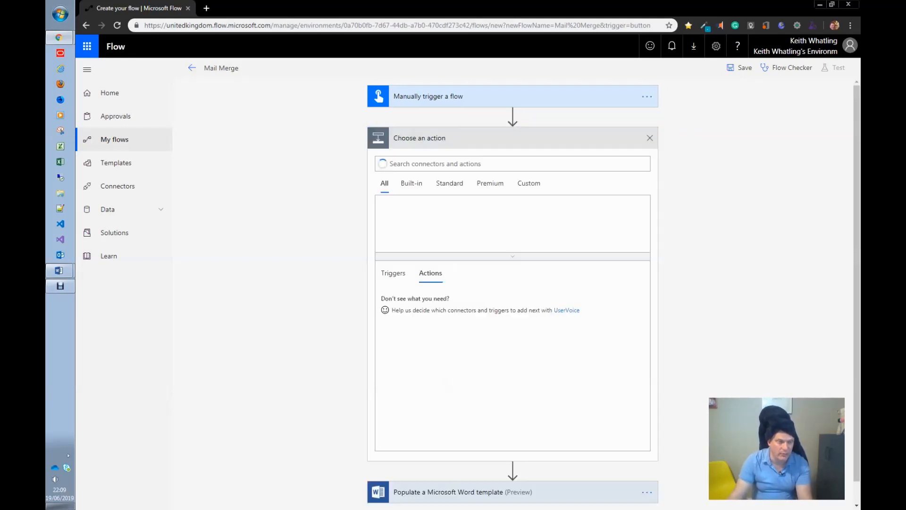
text(common data service)
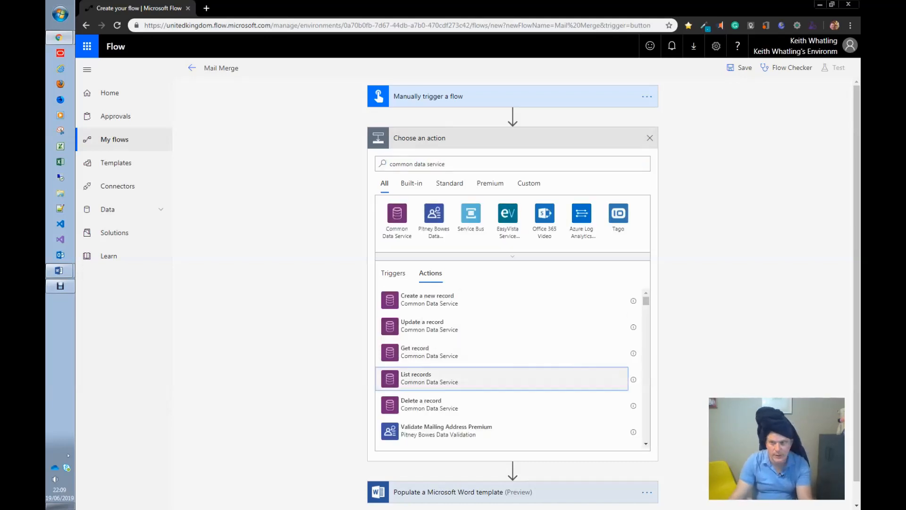
click(417, 377)
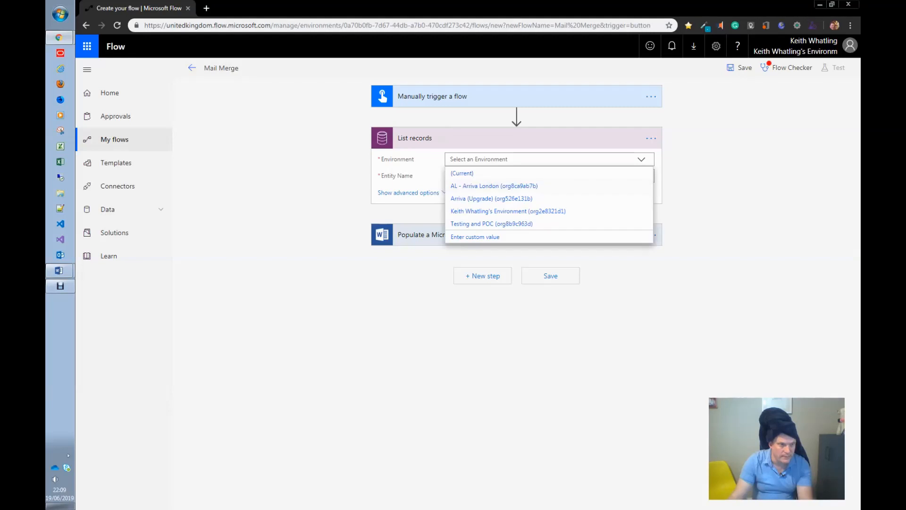
click(508, 210)
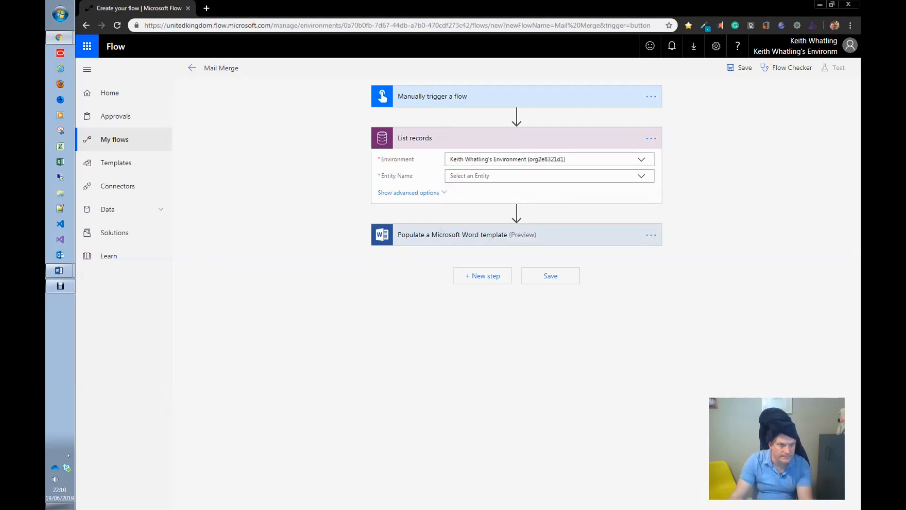
Step: Set the Entity Name to MailMerges and reveal the advanced query options
click(548, 176)
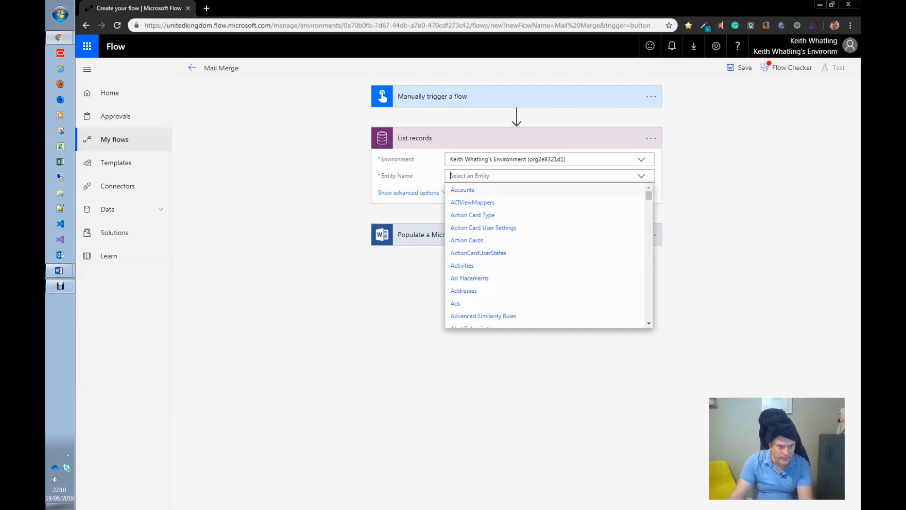
text(mailm)
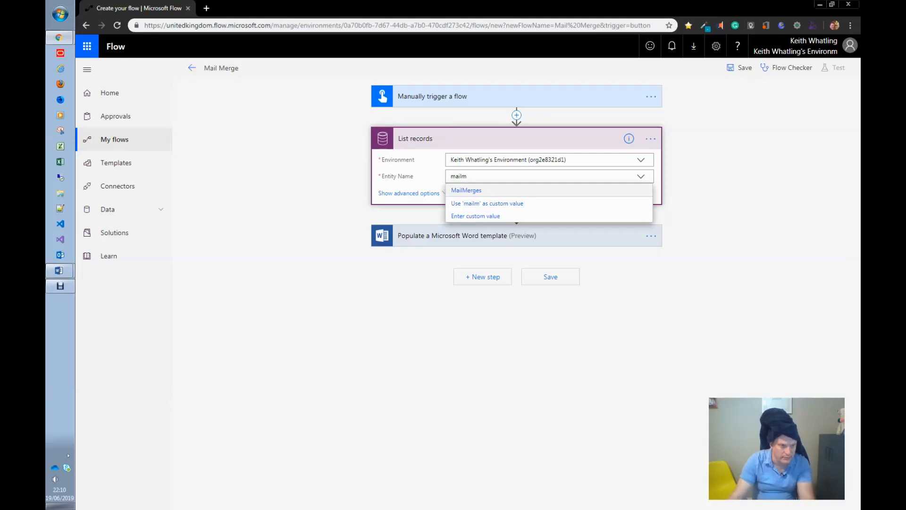
click(465, 189)
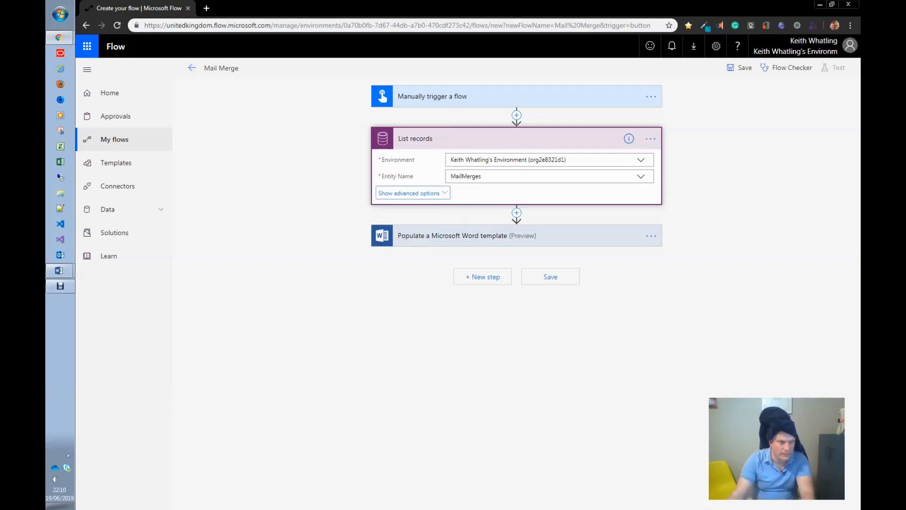
click(411, 193)
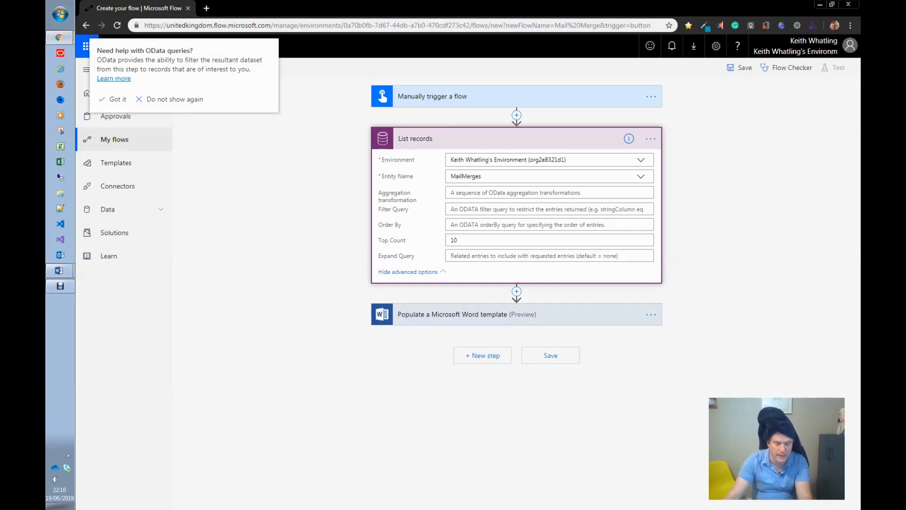
Step: Dismiss the OData tip, restore the template's individual table fields, and start inserting a step after List records
click(117, 99)
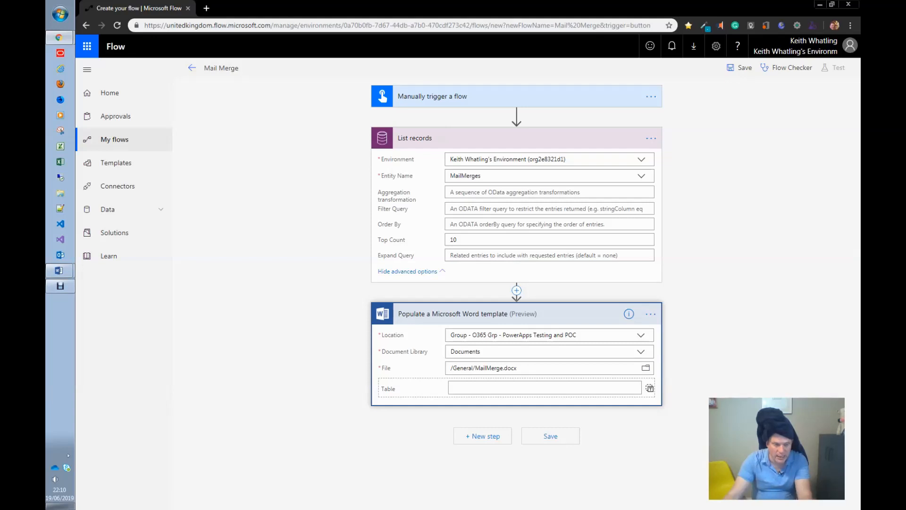
click(649, 388)
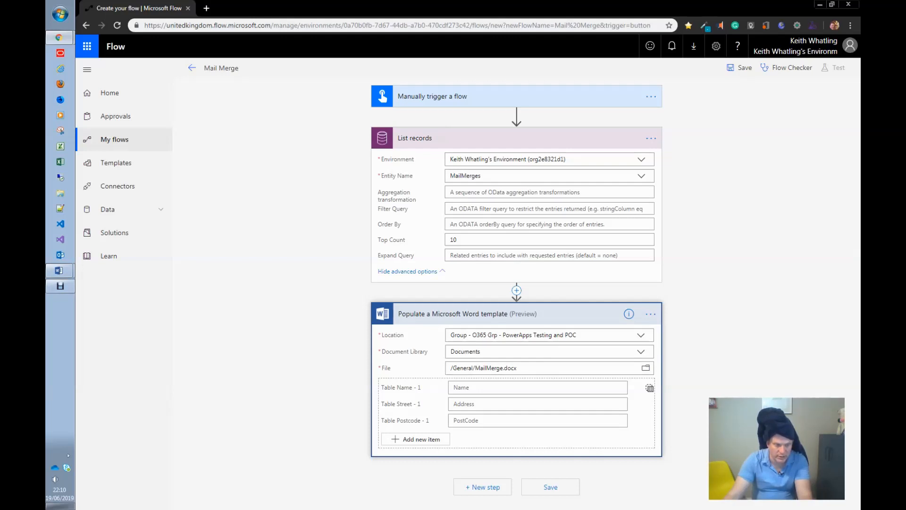
click(517, 290)
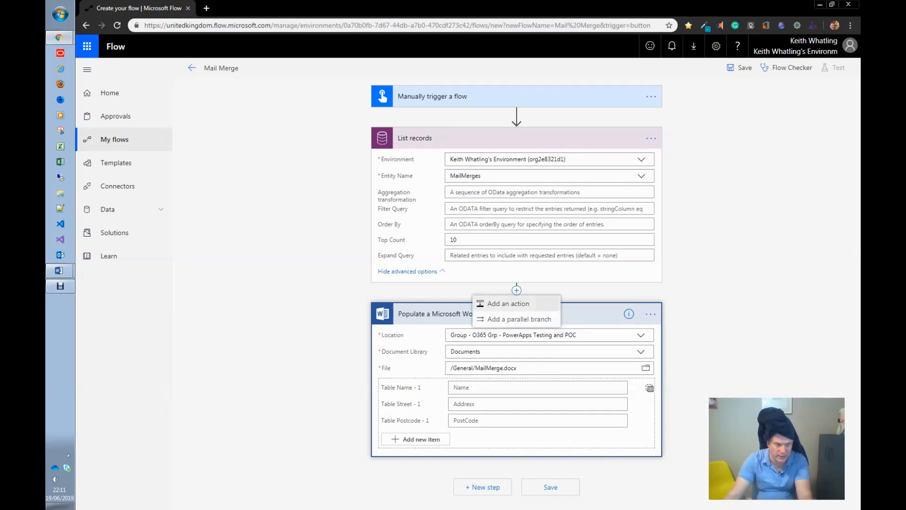
Step: Add a Select data operation whose From source is the List records value array
click(509, 303)
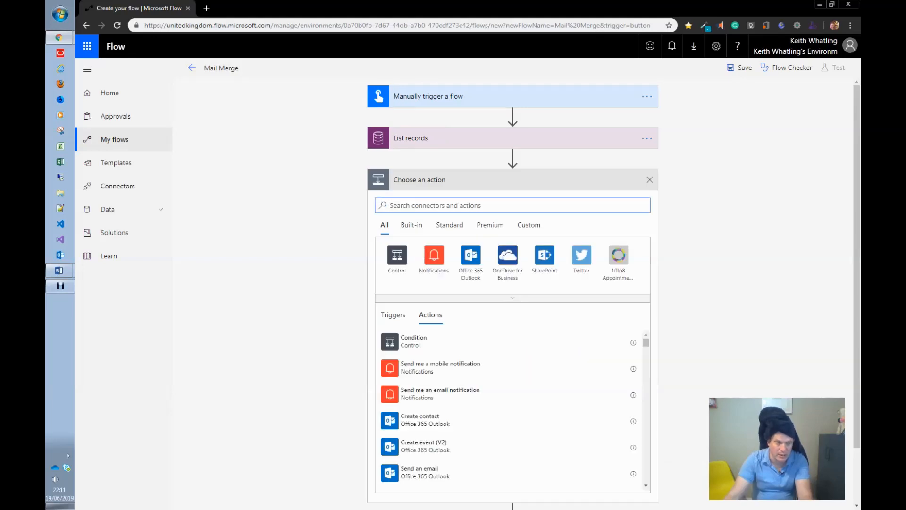
text(see)
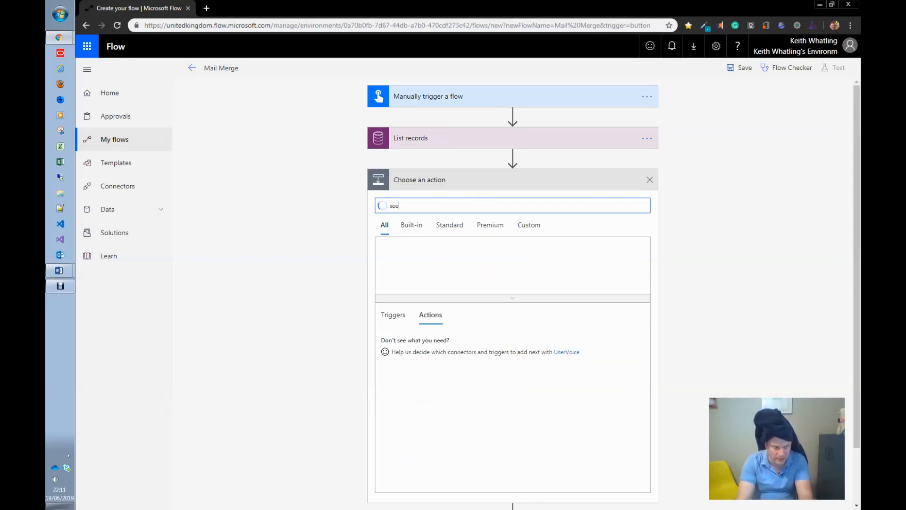
text(select)
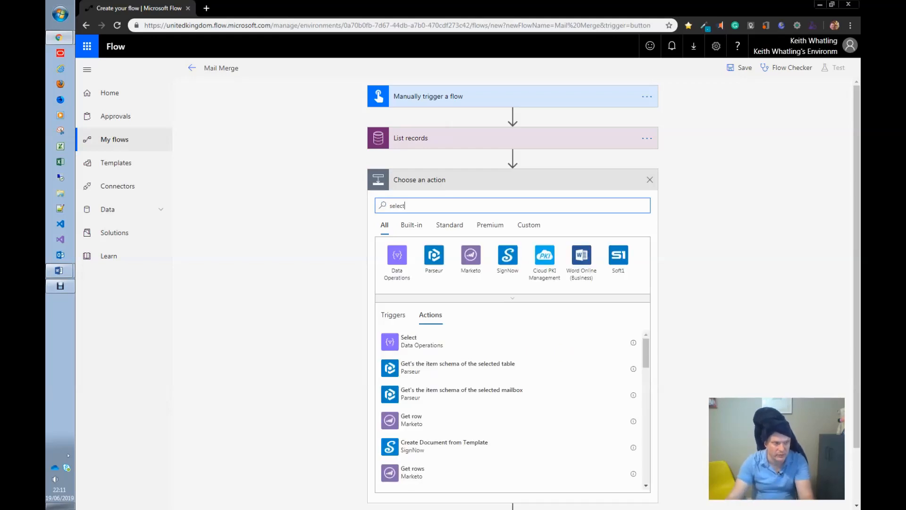
click(409, 341)
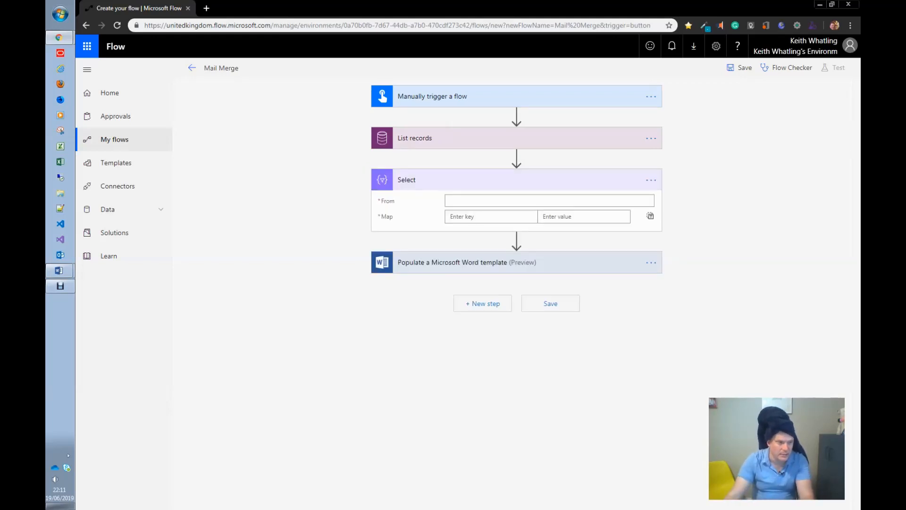
click(547, 200)
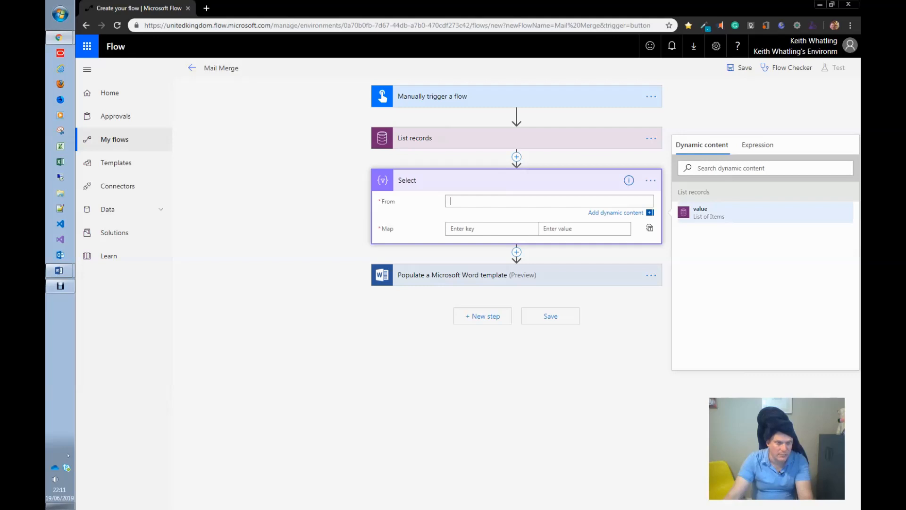
click(705, 213)
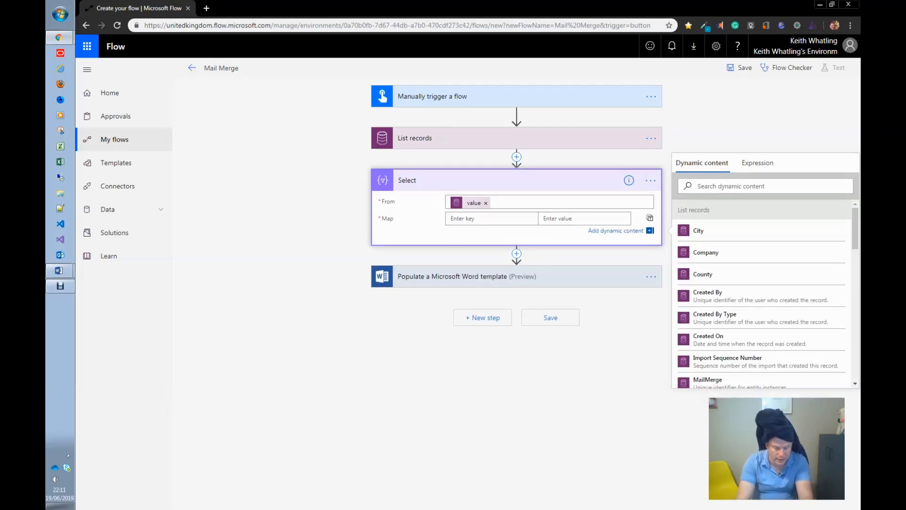
Step: Map keys Name to Name plus Surname, Street to Street, and Postcode to PostCode
text(Name)
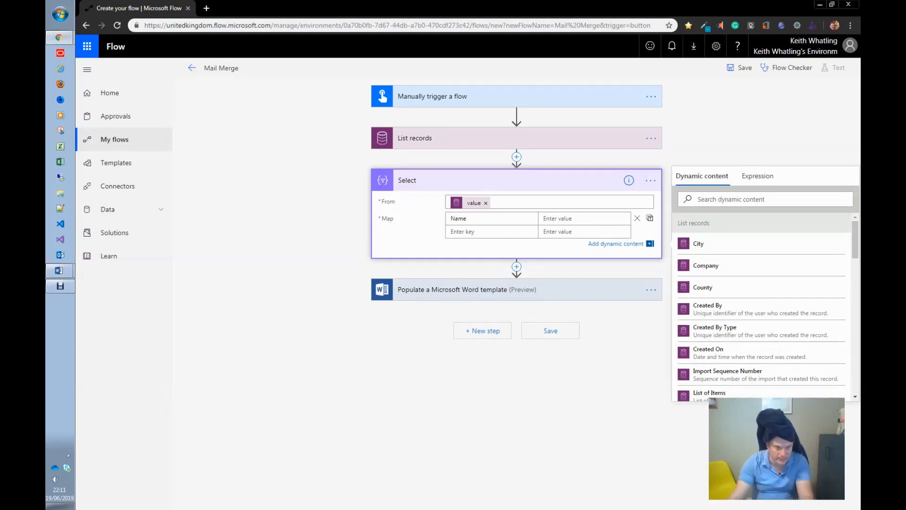
text(Name)
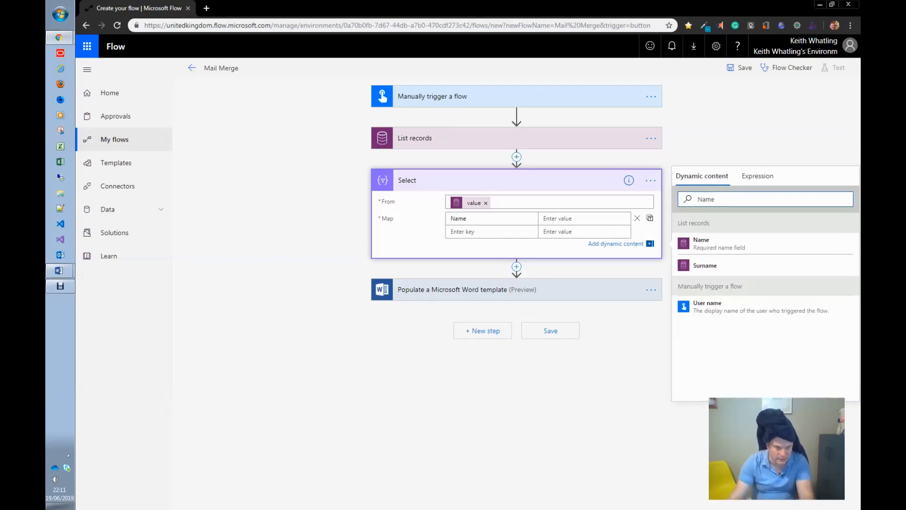
click(702, 244)
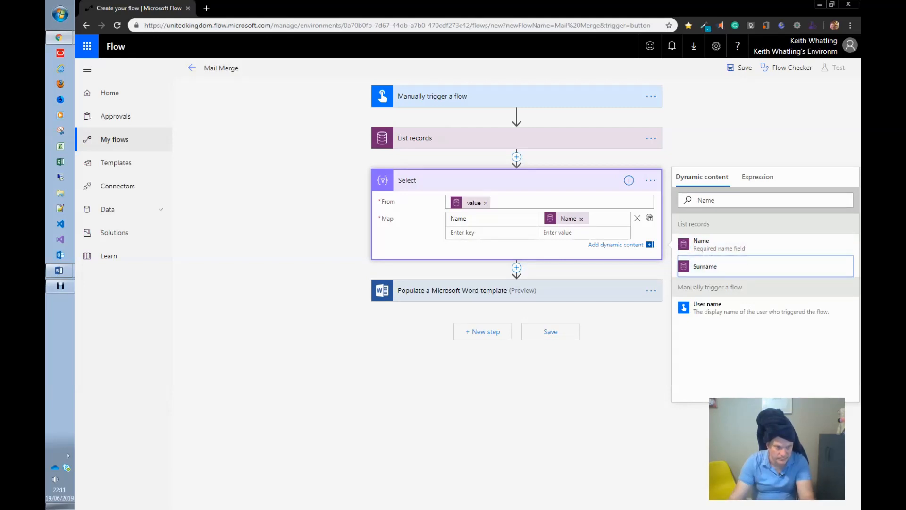
click(704, 266)
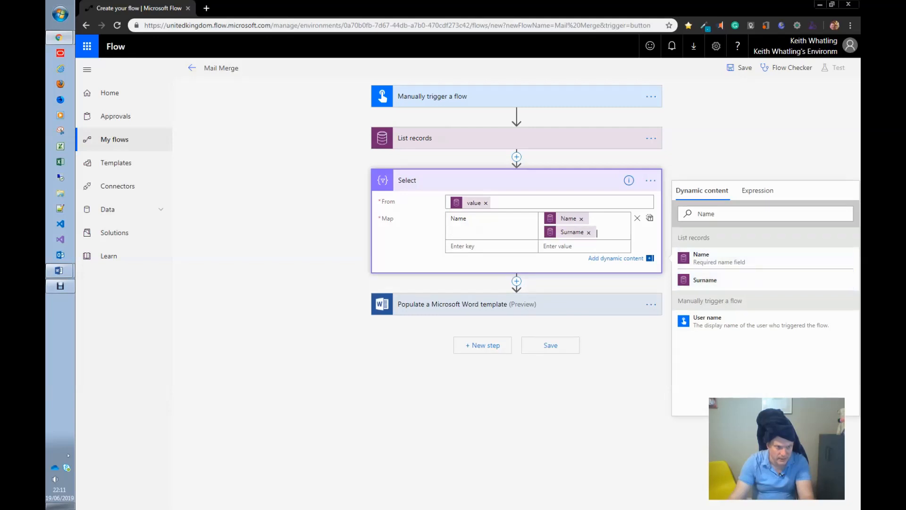
text(Street)
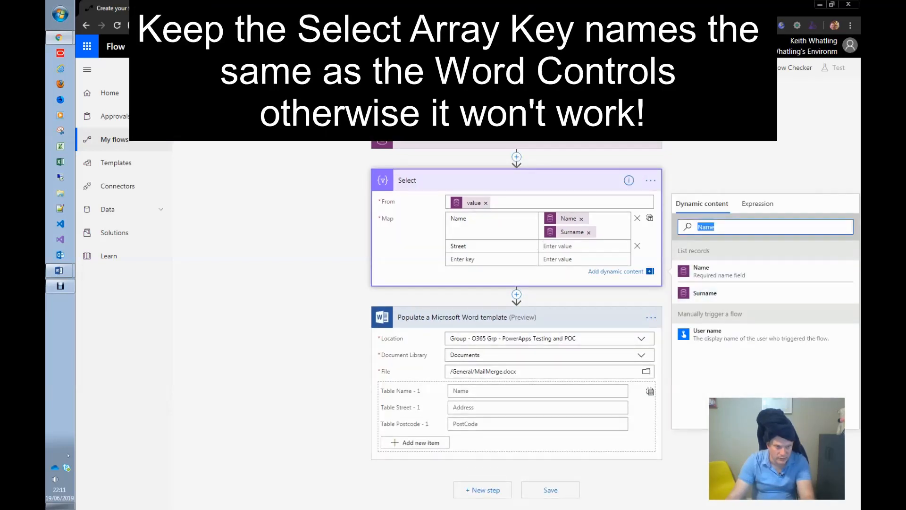
text(street)
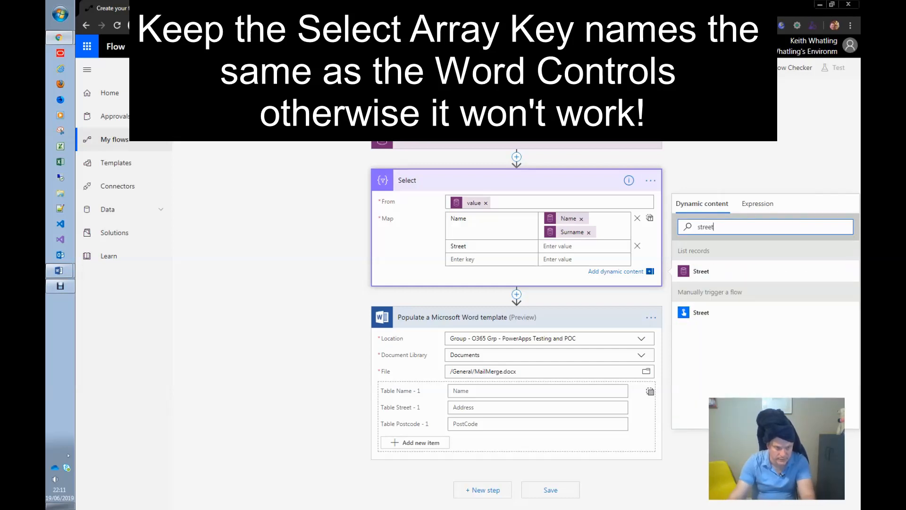
click(702, 272)
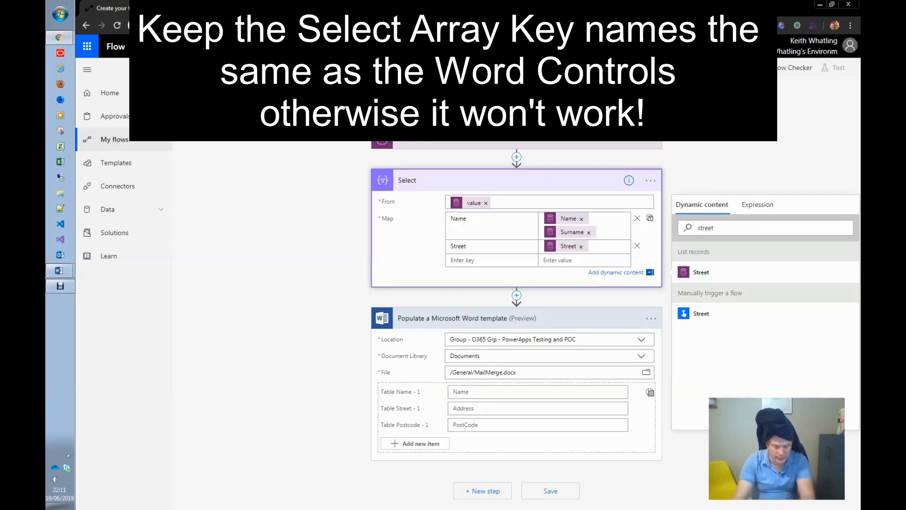
text(Postcode)
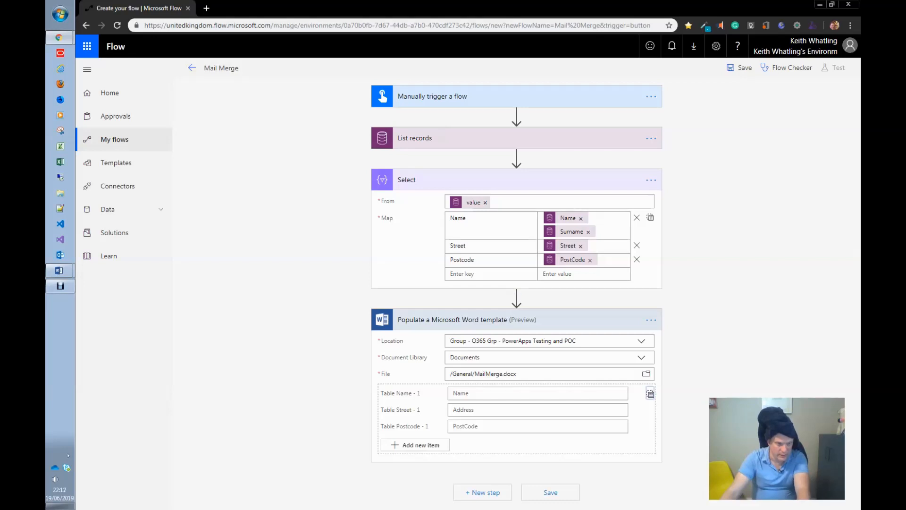
Step: Switch the Word template's Table to array input and feed it the Select Output
click(538, 392)
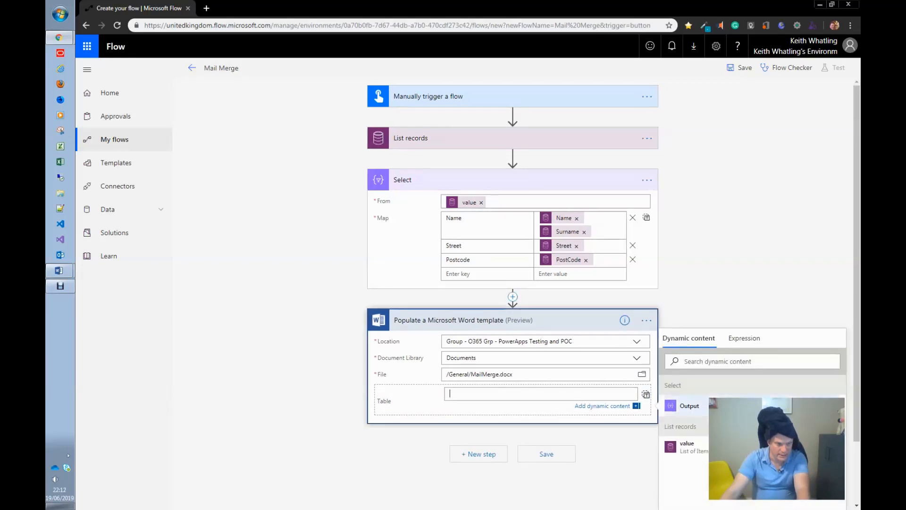
click(689, 406)
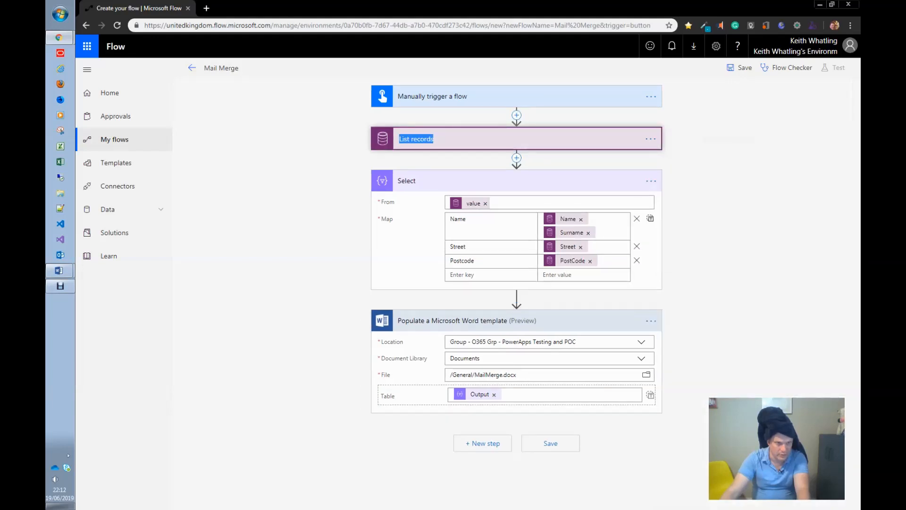
Step: Rename the steps to 'List MailMerges' and 'Select Data for Word'
text(List M)
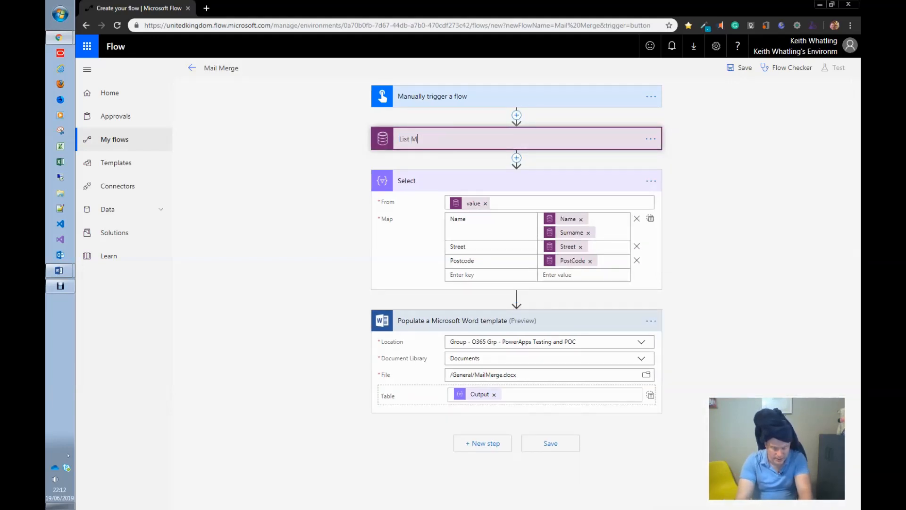
text(ail)
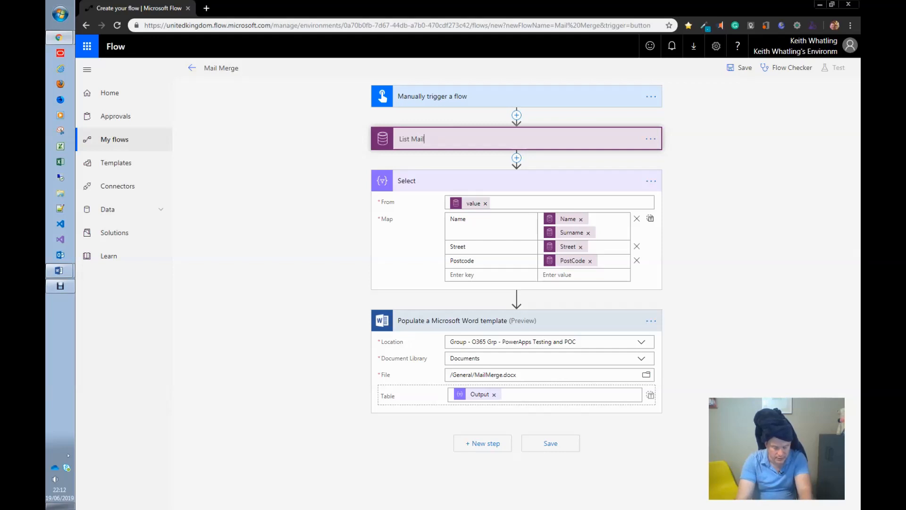
text(Merges)
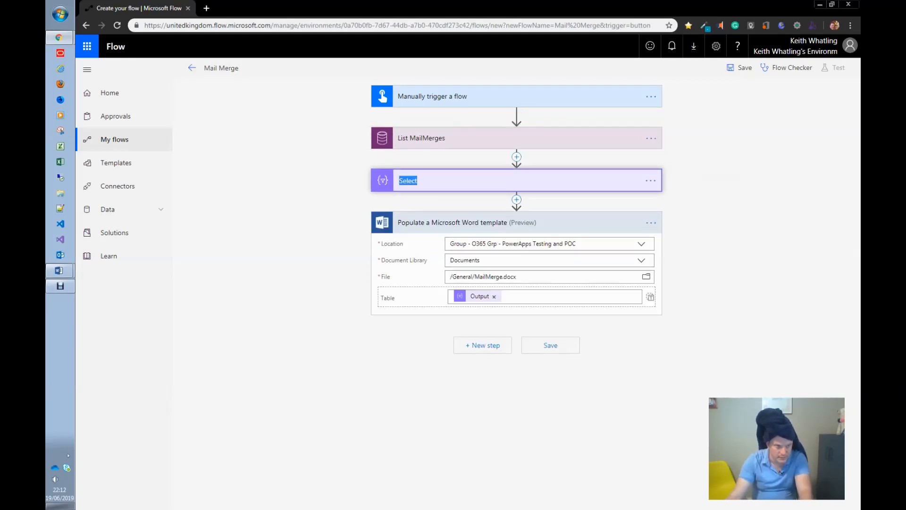
text(Da)
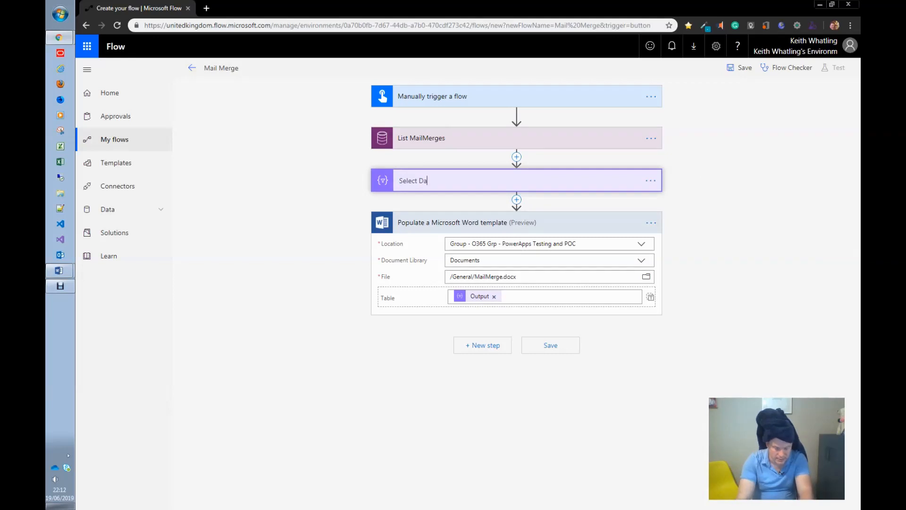
text(ta for Word)
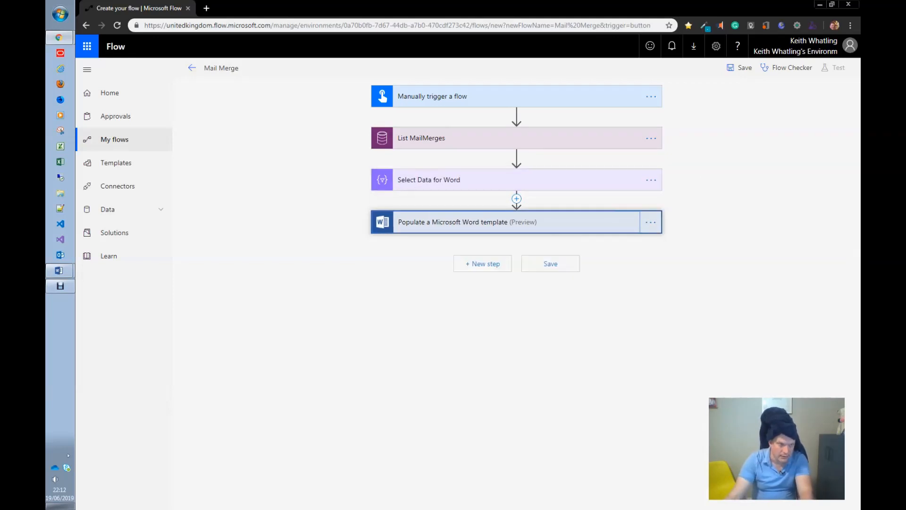
Step: Add an Outlook Send an email step to your own address with subject Test Email and body Test
click(514, 221)
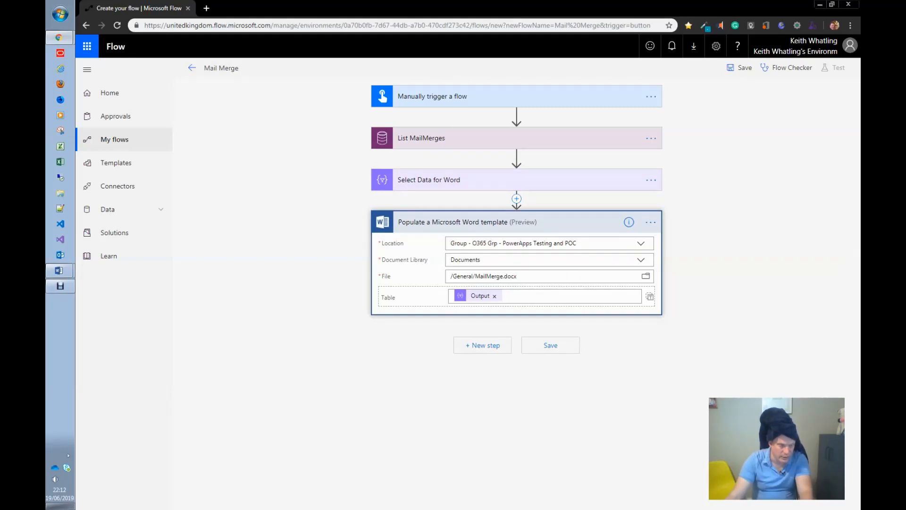
click(482, 345)
text(whatlingk.london)
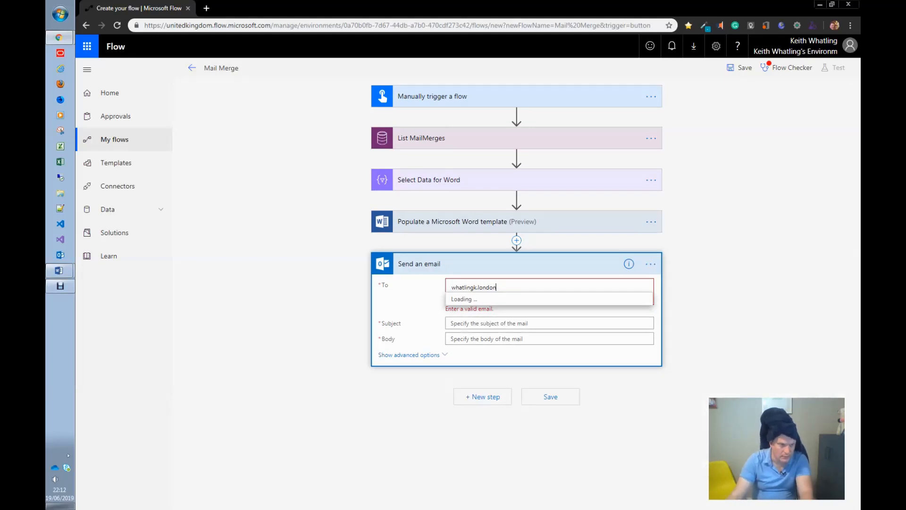
click(474, 299)
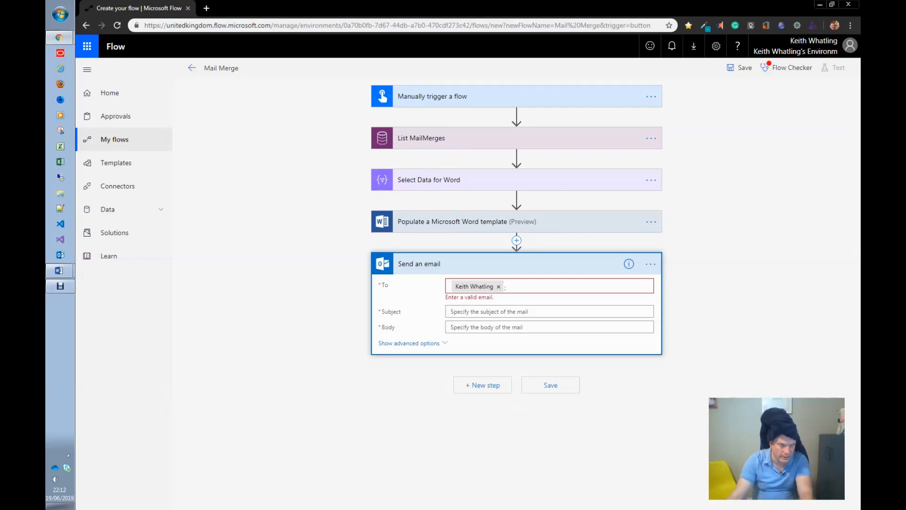
click(547, 312)
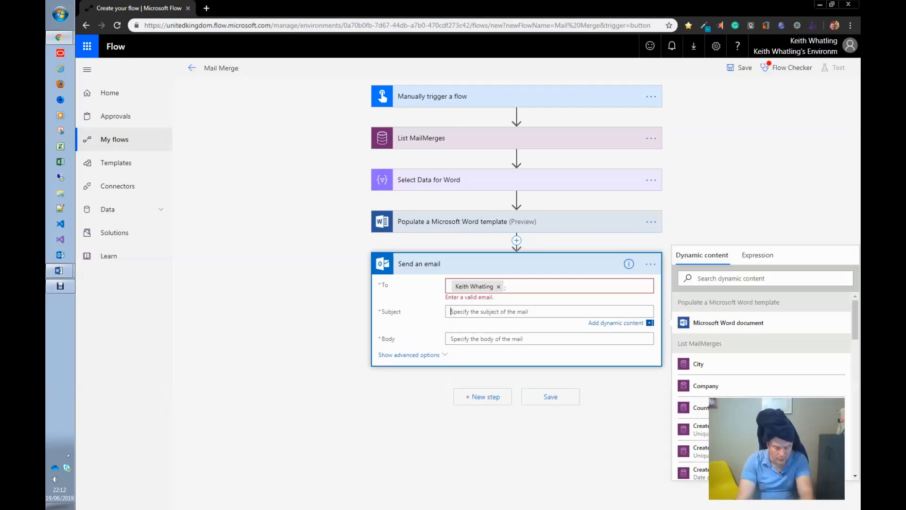
text(Test Email)
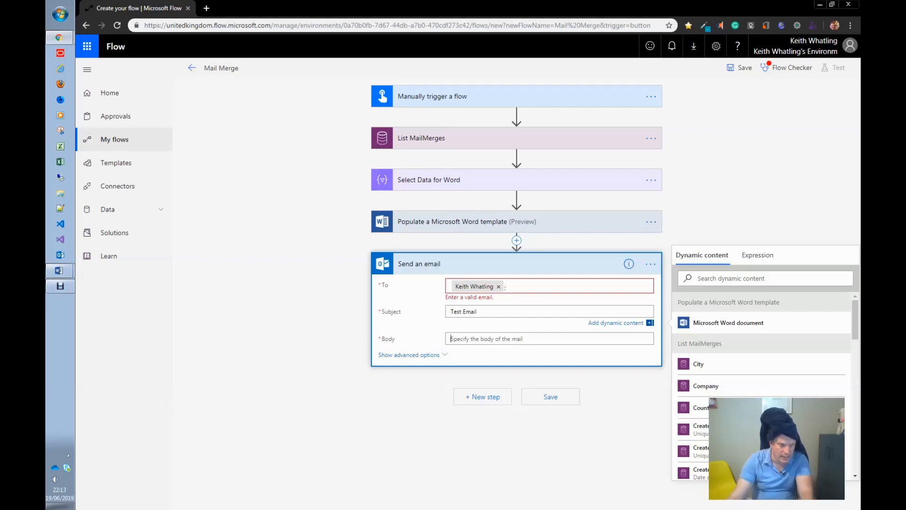
text(Test)
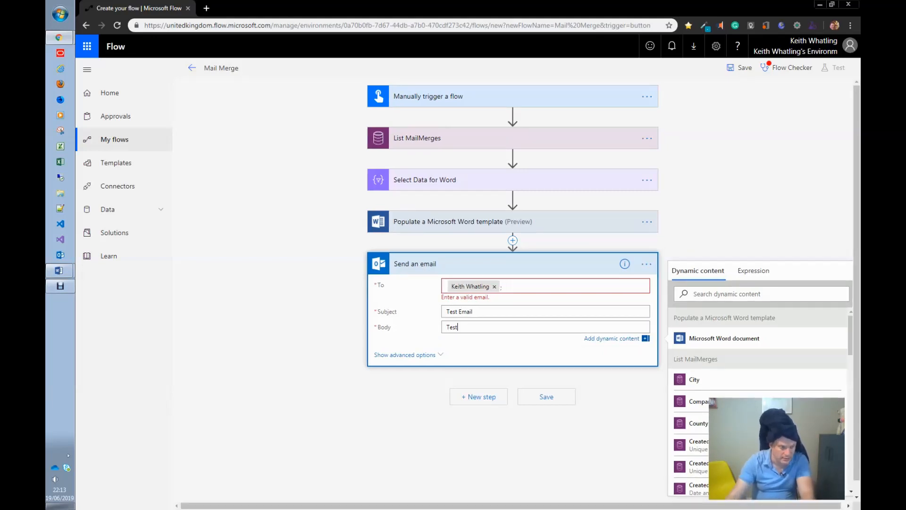
Step: Attach the generated Microsoft Word document content as Test.docx
click(405, 354)
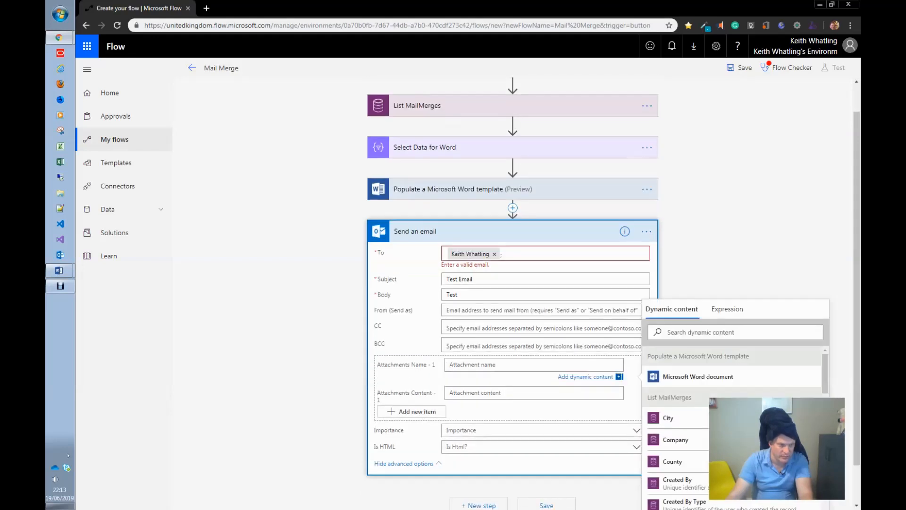
text(Test)
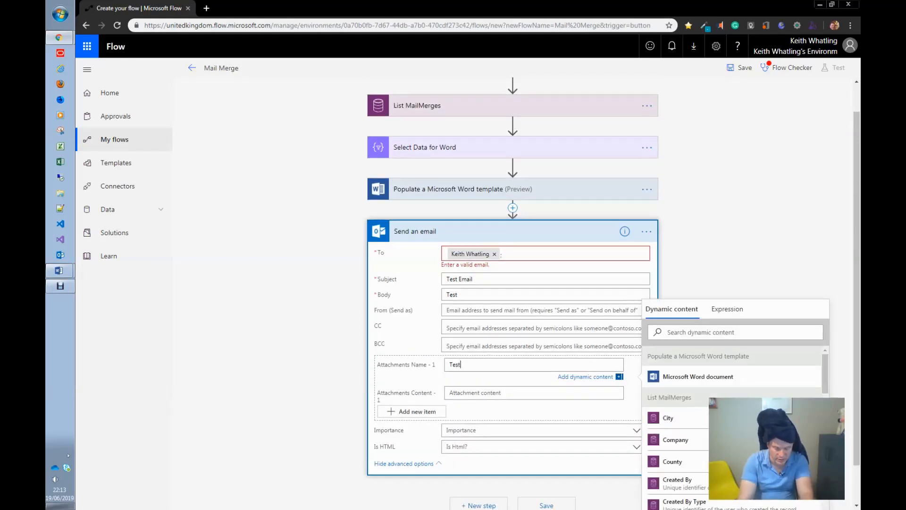
text(.docx)
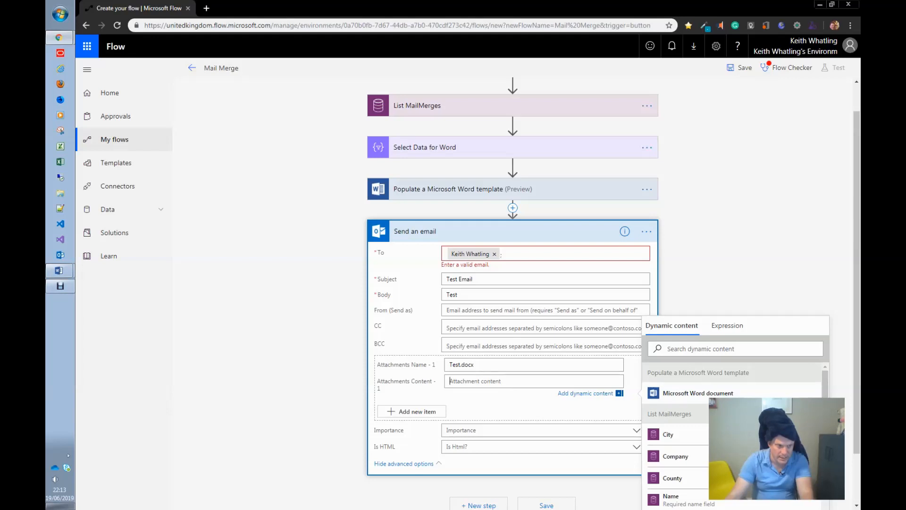
click(697, 393)
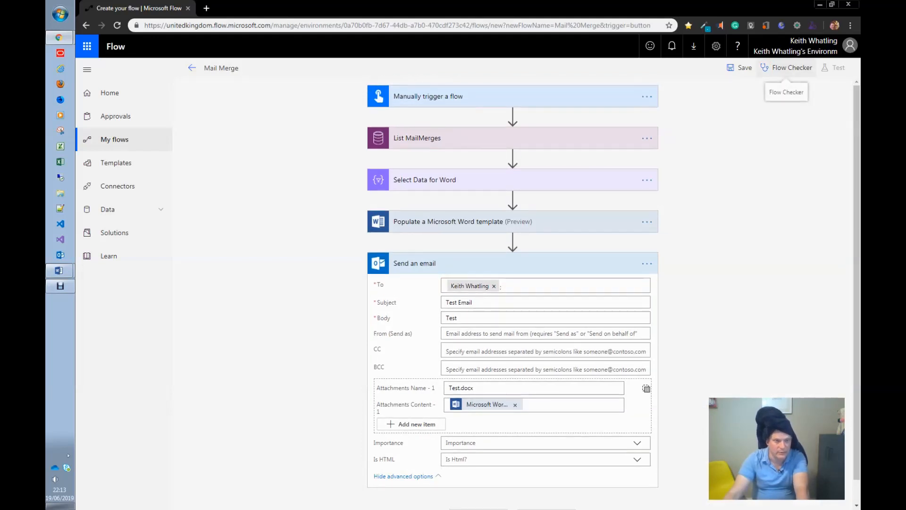
Step: Test-run the Mail Merge flow to success, then switch to the Outlook mailbox
click(837, 68)
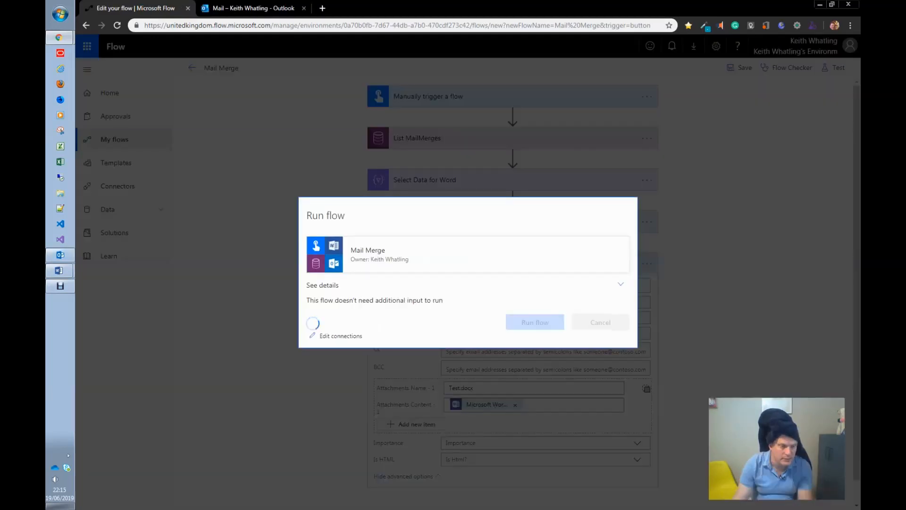
click(534, 322)
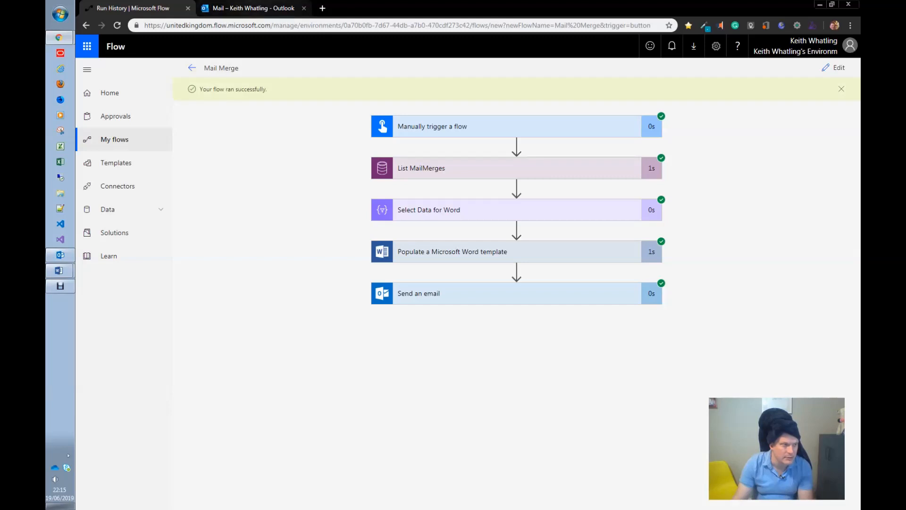
click(251, 8)
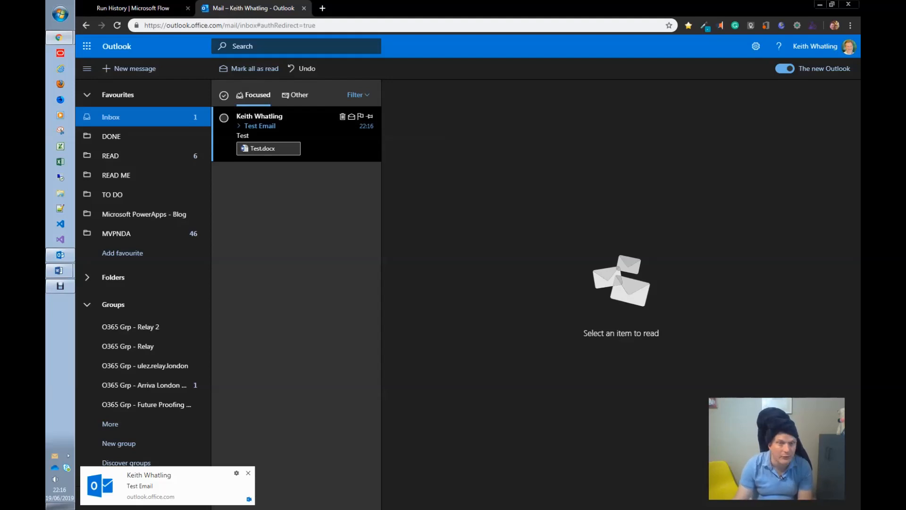
Step: Preview the Test.docx attachment showing one page of labels, then return to the flow editor
click(259, 122)
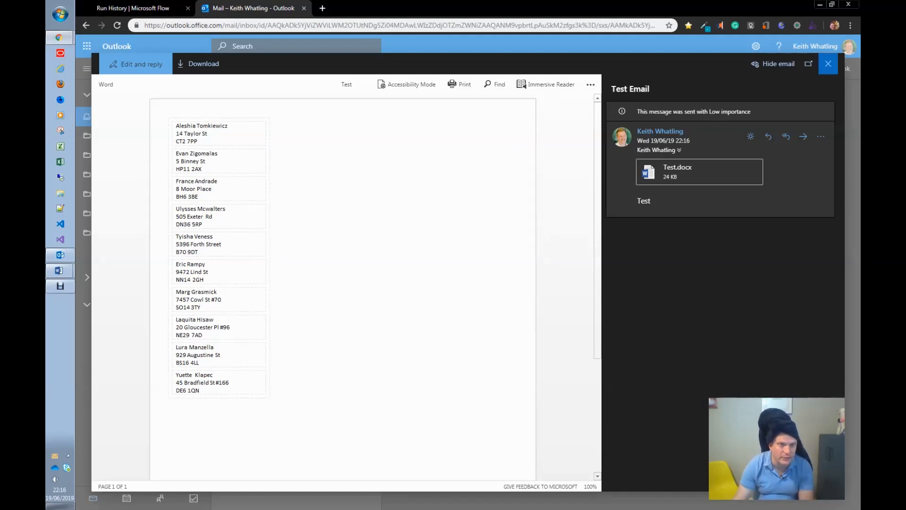
click(137, 8)
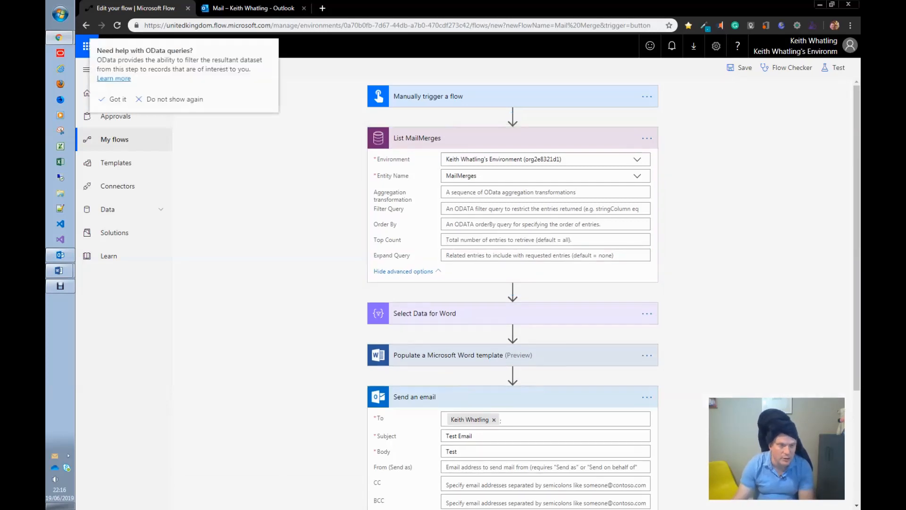
Step: Save and rerun the flow using data from previous runs, then switch to the Outlook mailbox
click(745, 68)
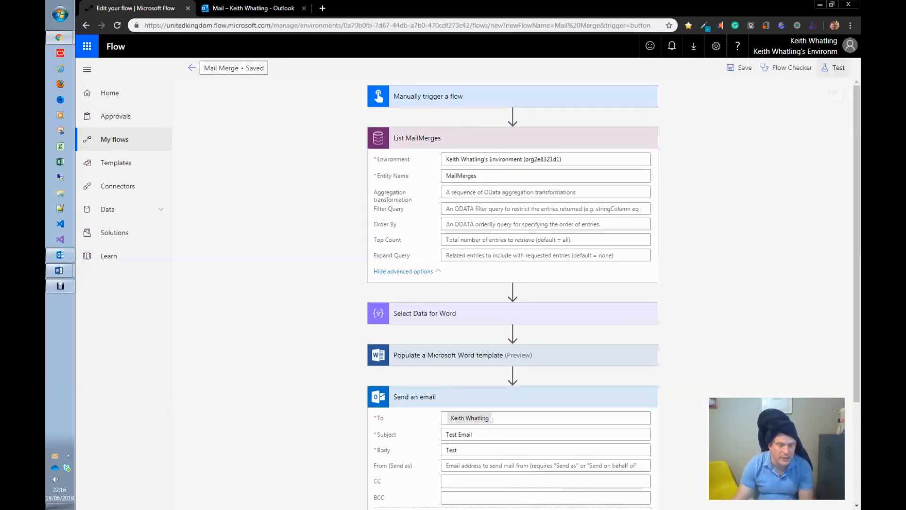
click(838, 68)
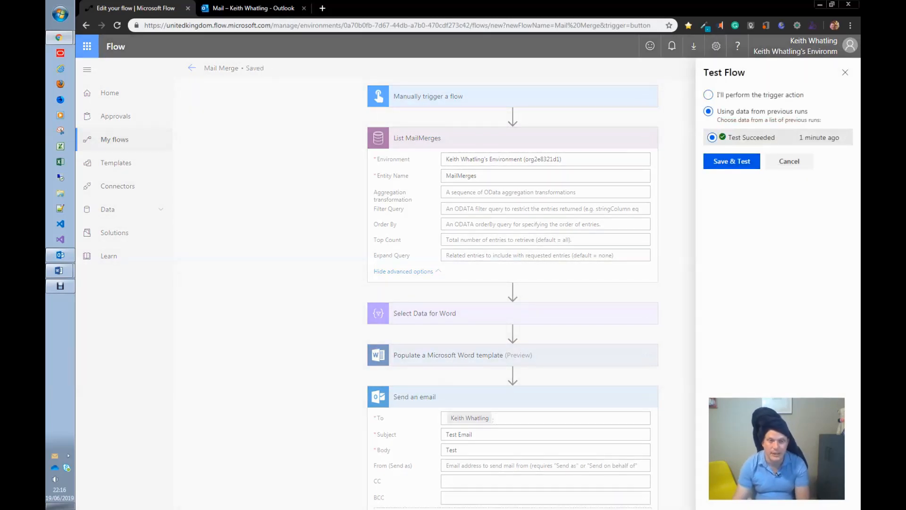
click(731, 162)
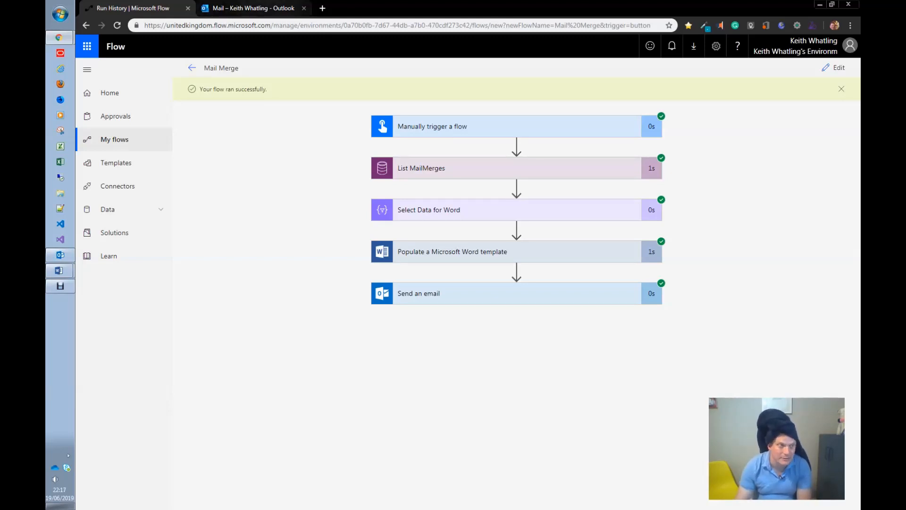
click(251, 8)
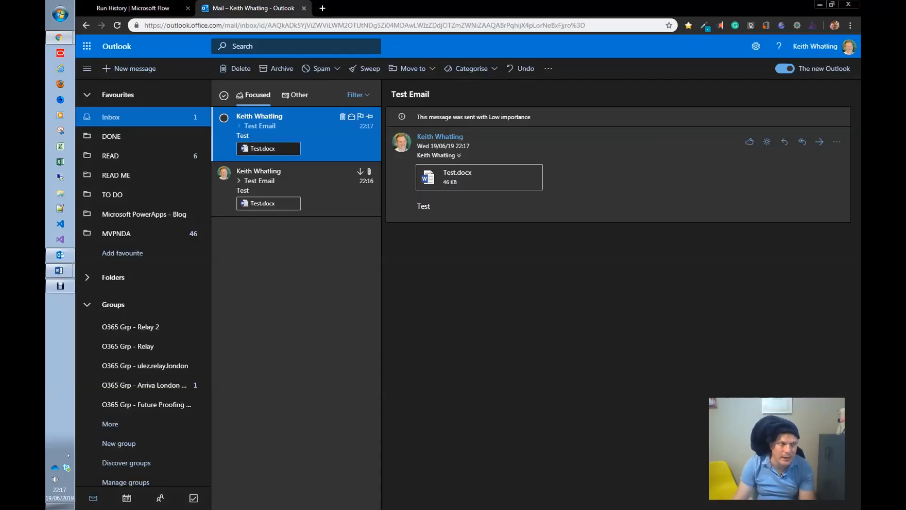
Step: Preview the new Test.docx attachment and scroll through its ten pages of address labels
click(478, 176)
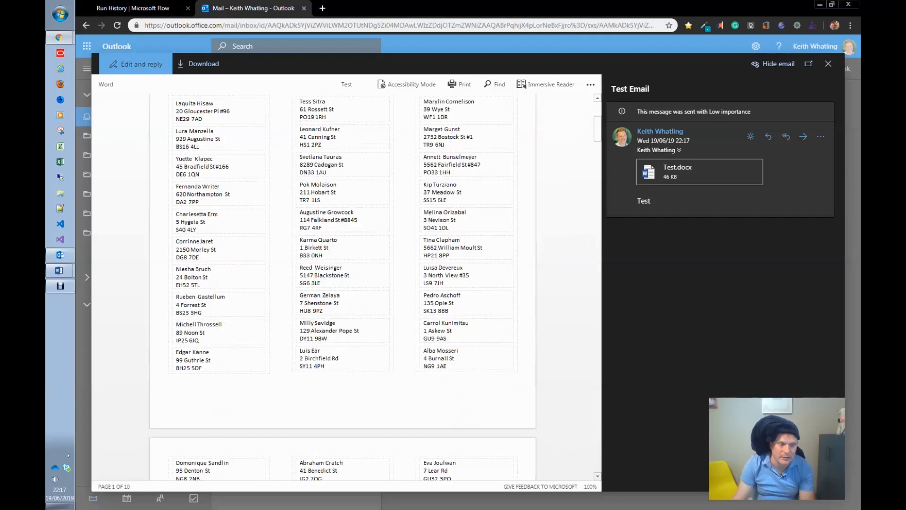
scroll(down, 3)
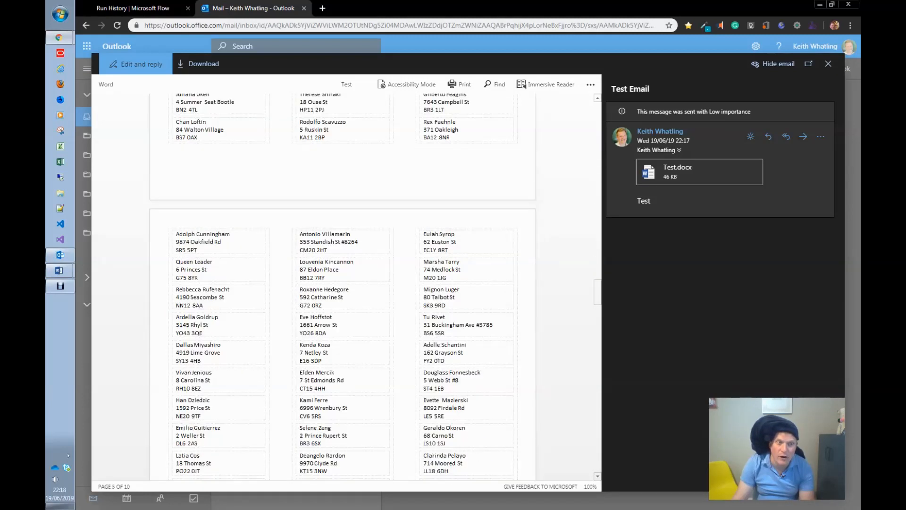
scroll(down, 3)
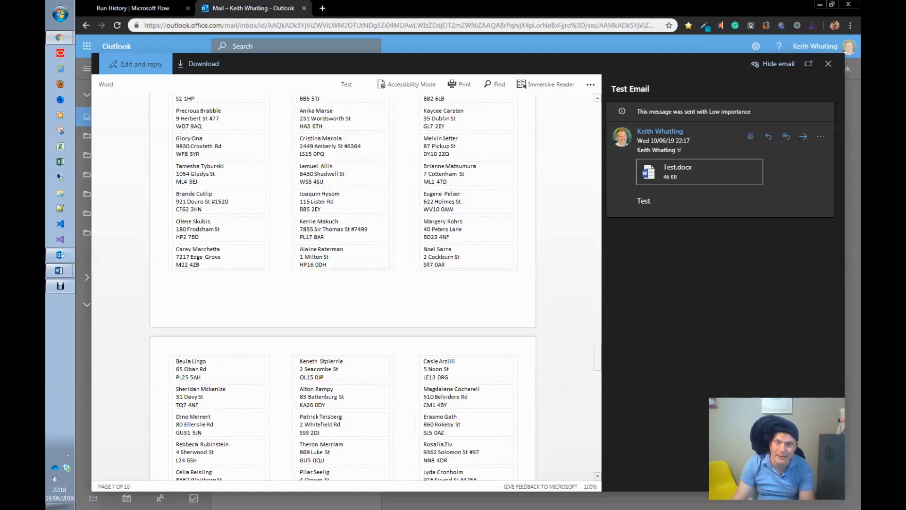
scroll(down, 3)
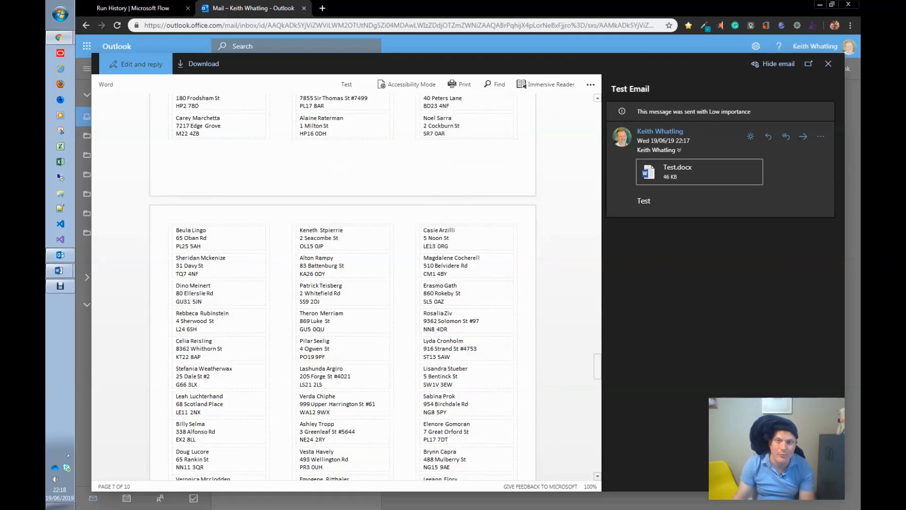